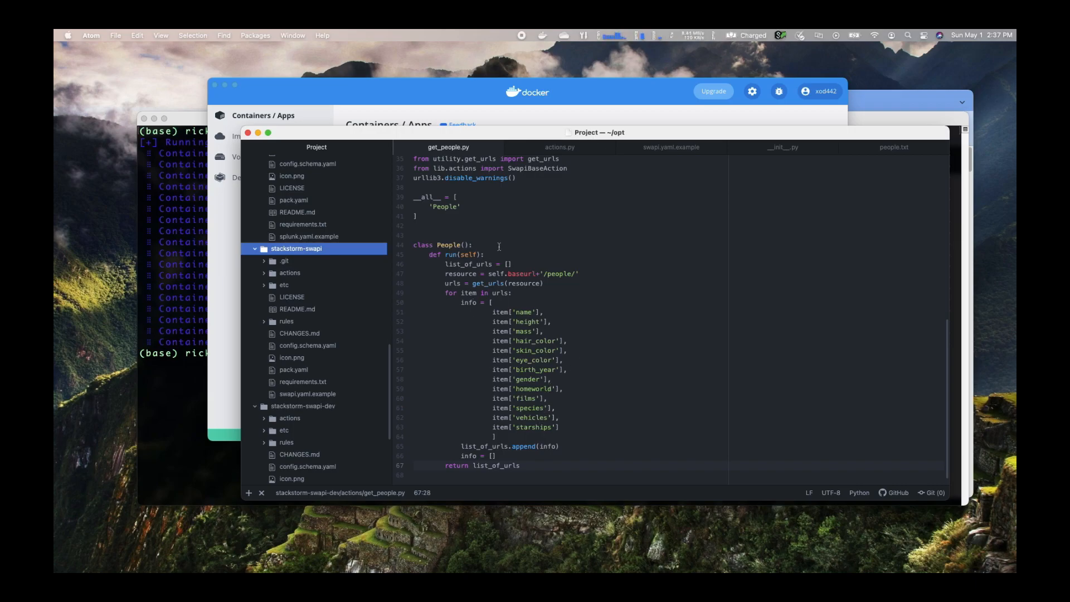
mouse_move(321, 271)
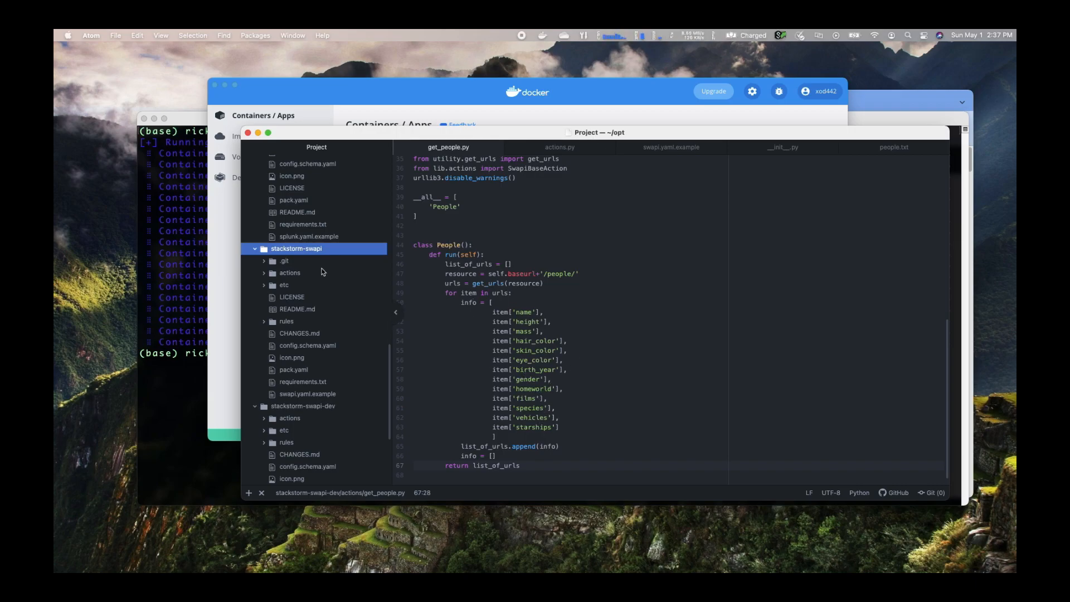
mouse_move(636, 247)
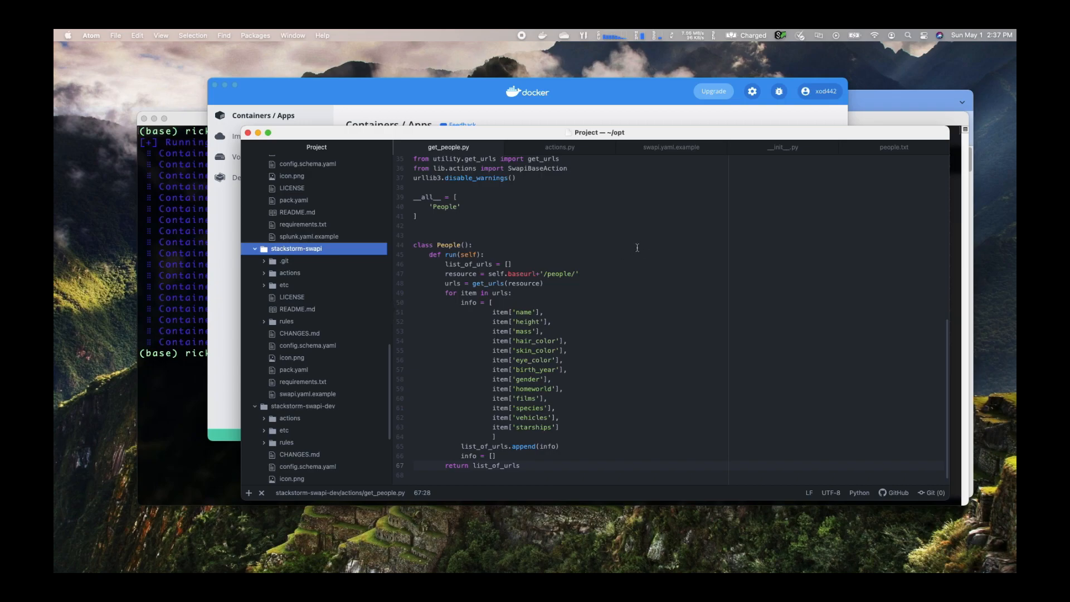
mouse_move(555, 367)
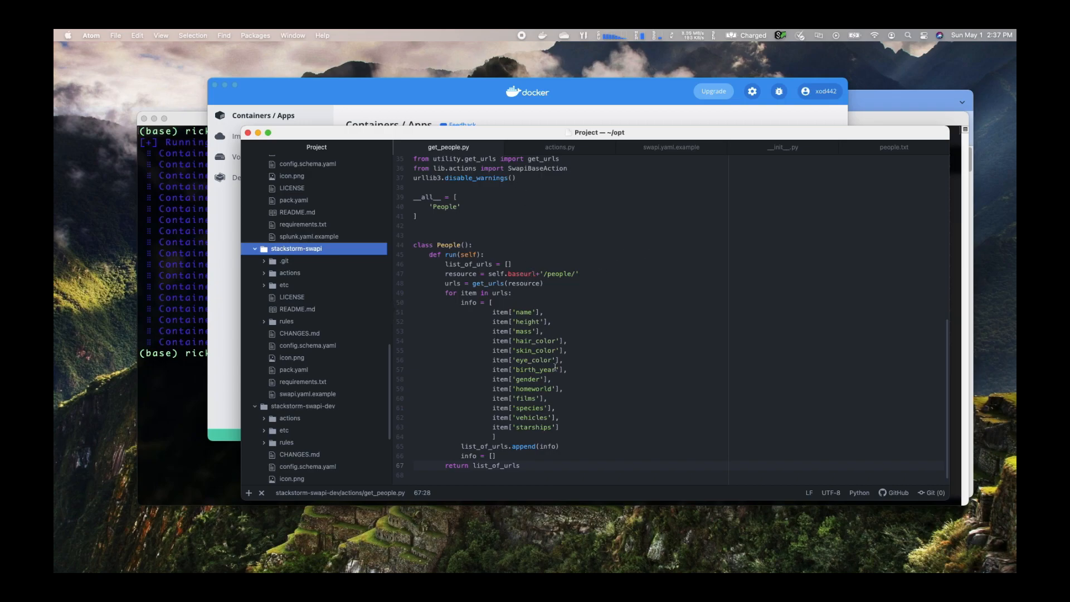
mouse_move(553, 400)
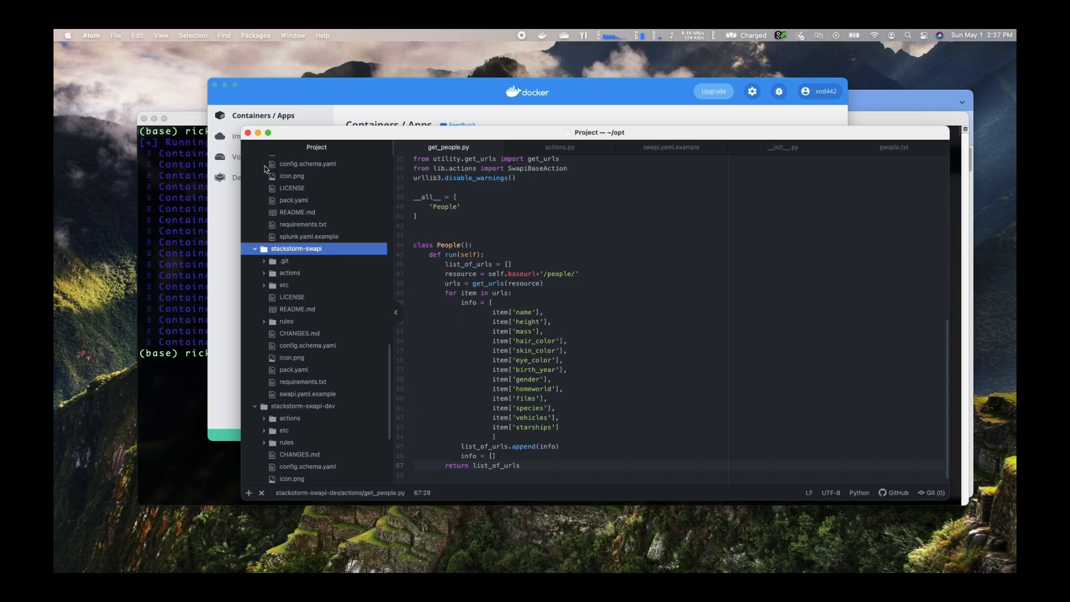
mouse_move(271, 176)
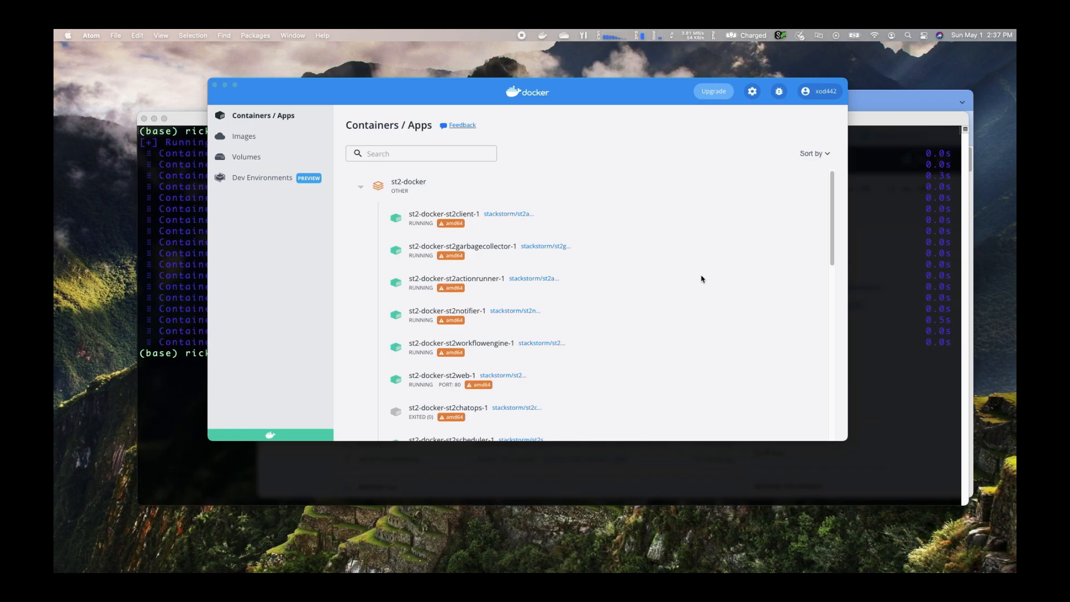
mouse_move(705, 275)
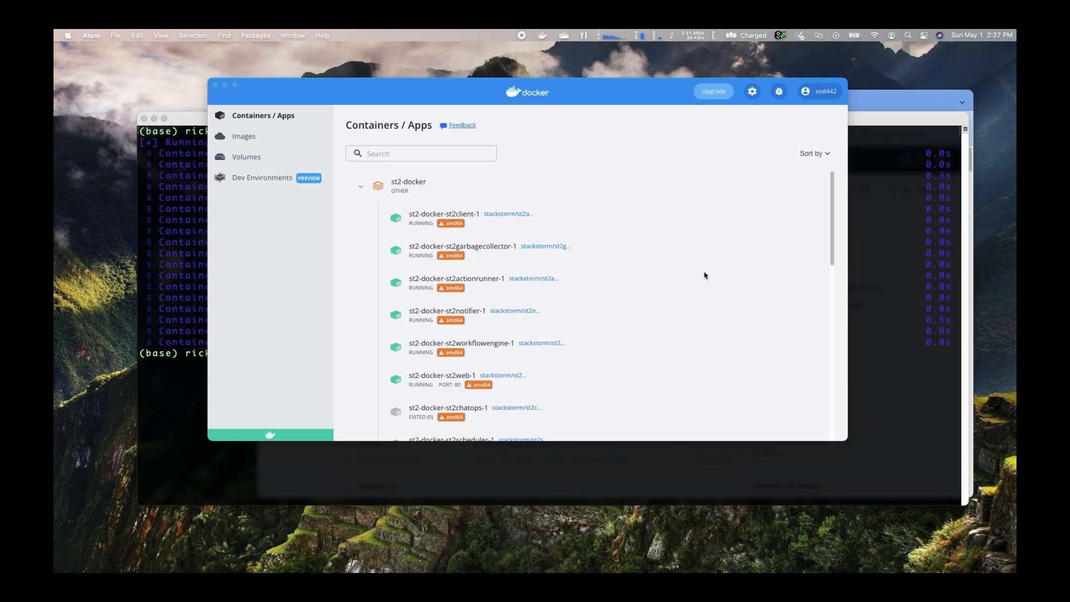
mouse_move(701, 277)
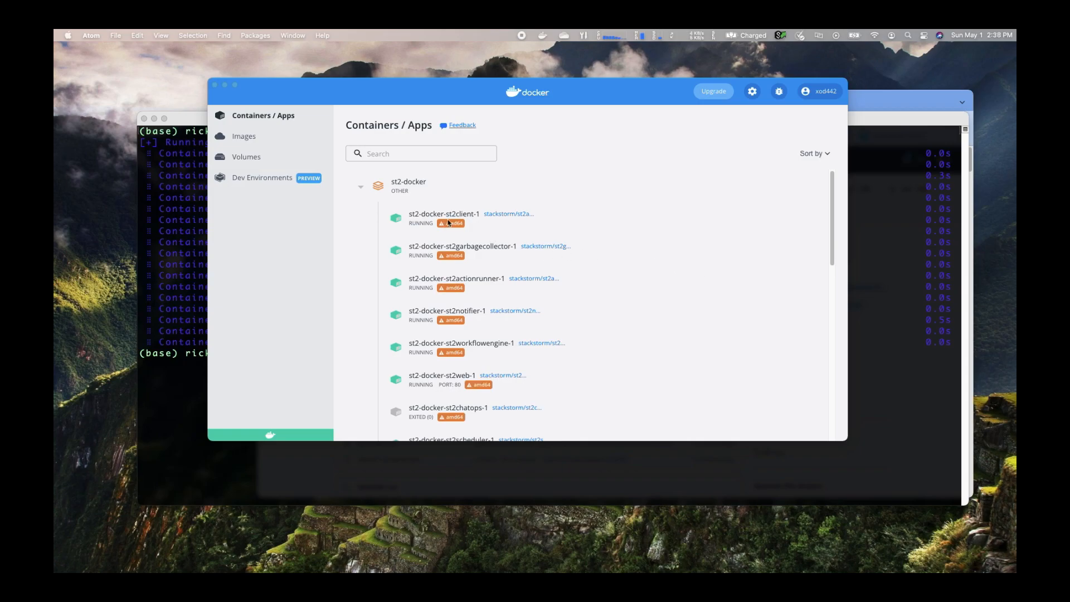
mouse_move(501, 264)
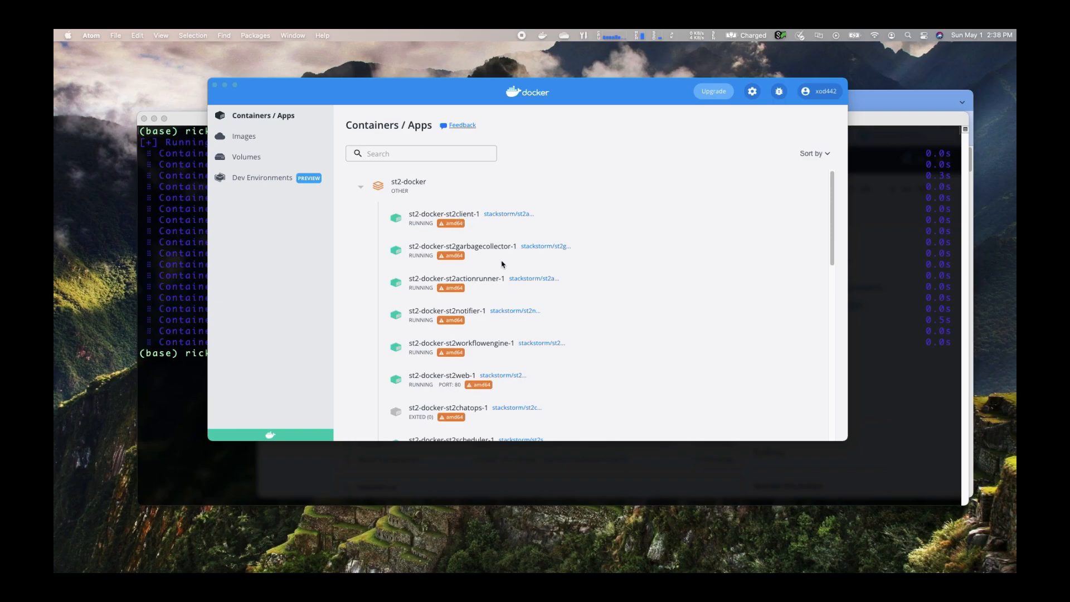
Launch a CLI shell into the running st2-docker-st2client-1 container from the Containers list.
scroll(down, 3)
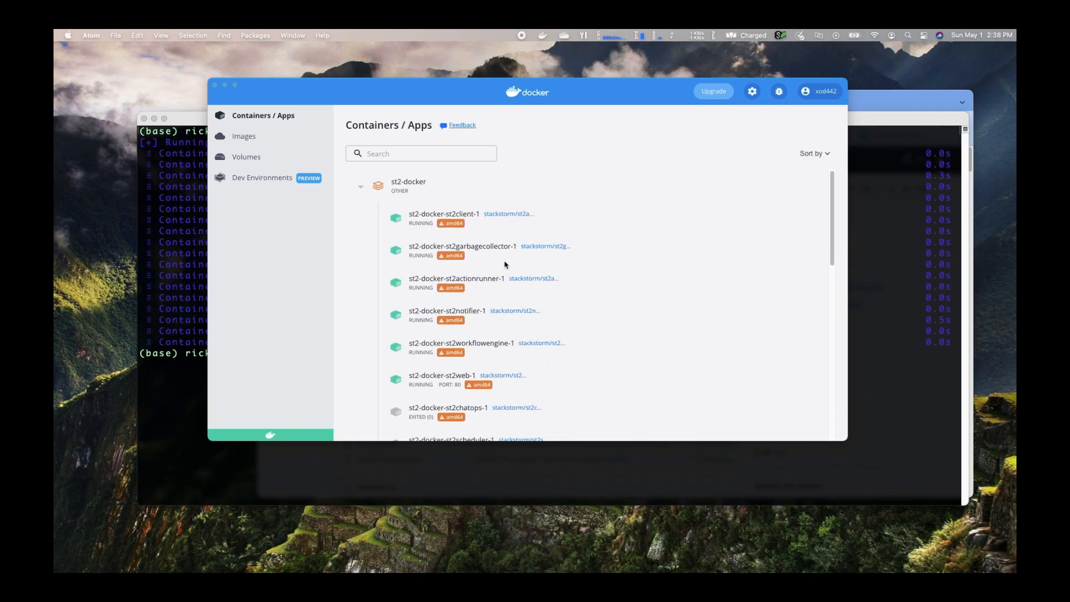
scroll(down, 3)
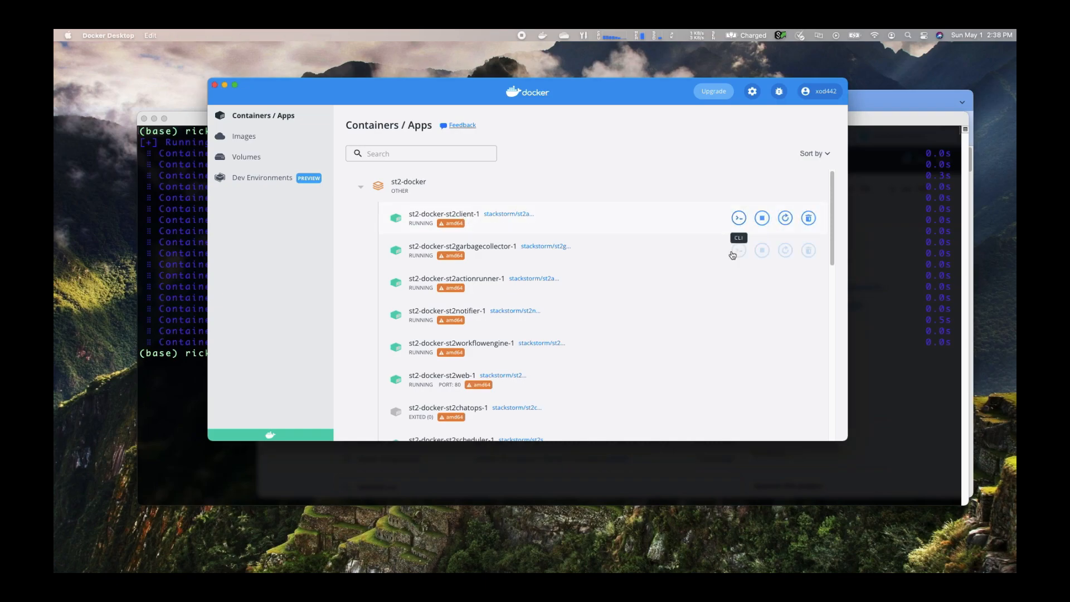
click(738, 218)
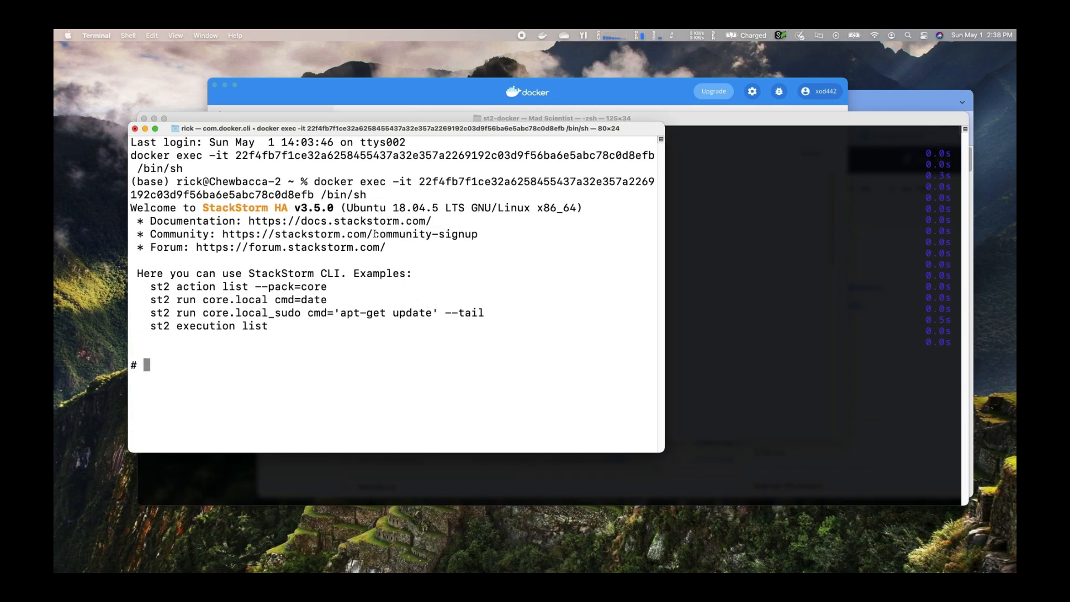
Start bash at /opt/stackstorm and begin entering the 'st2 login' command.
text(bash)
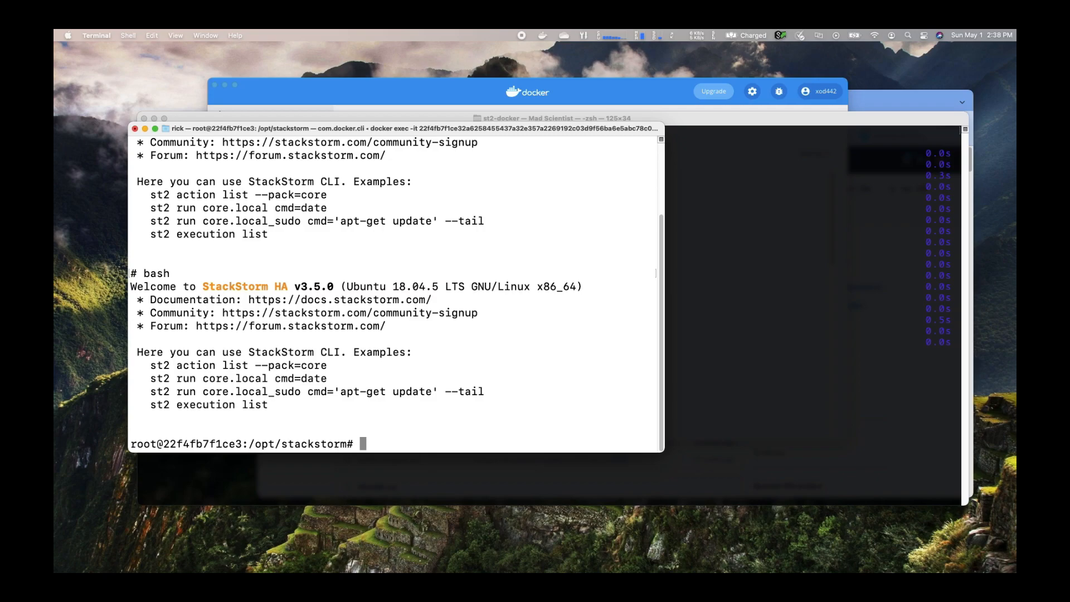
text(st2)
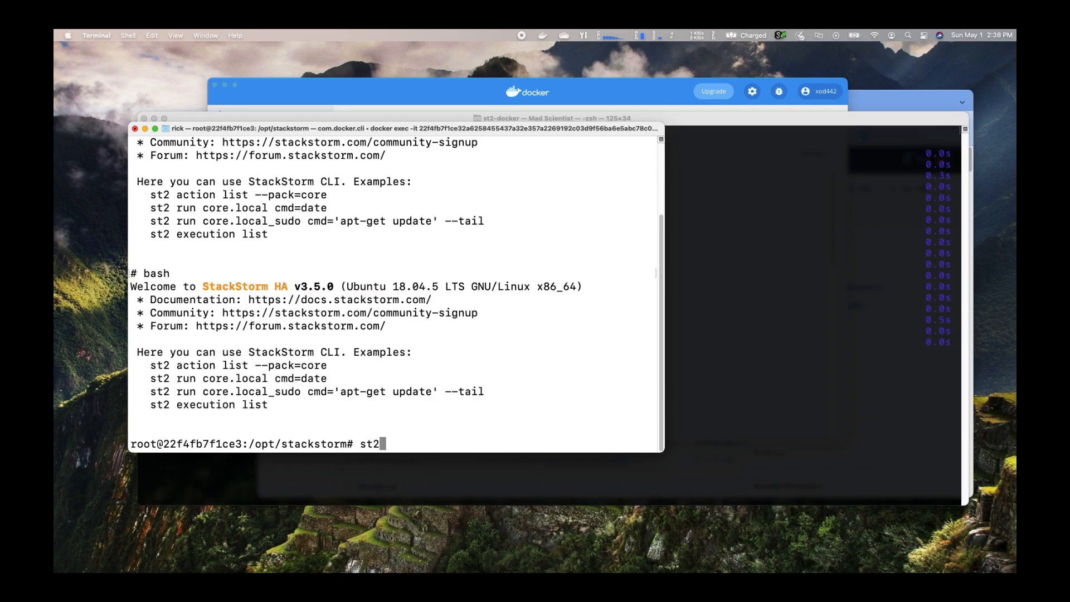
text(" ")
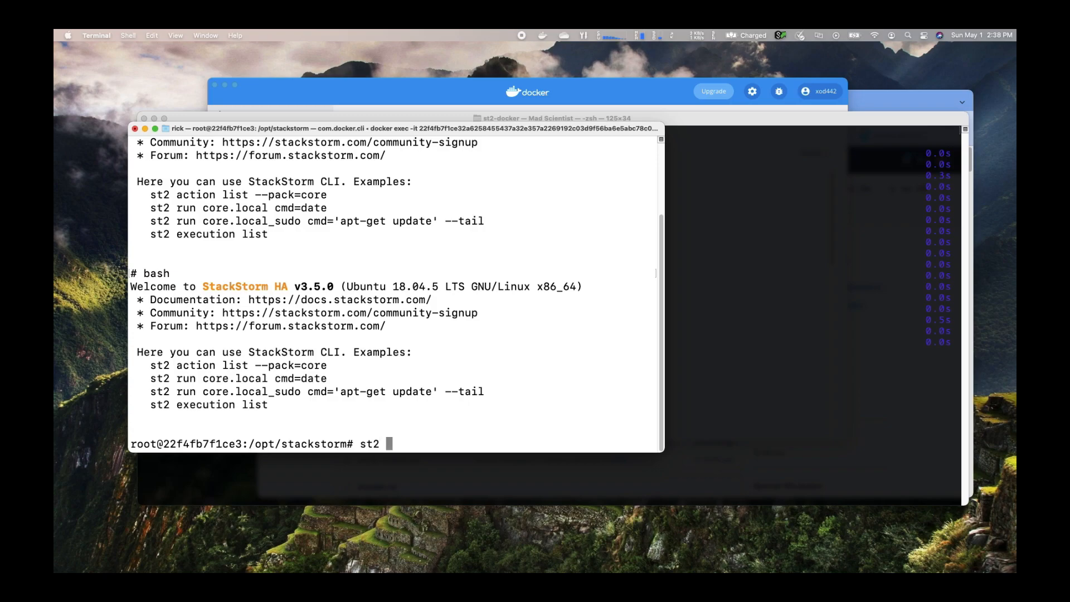
text(login)
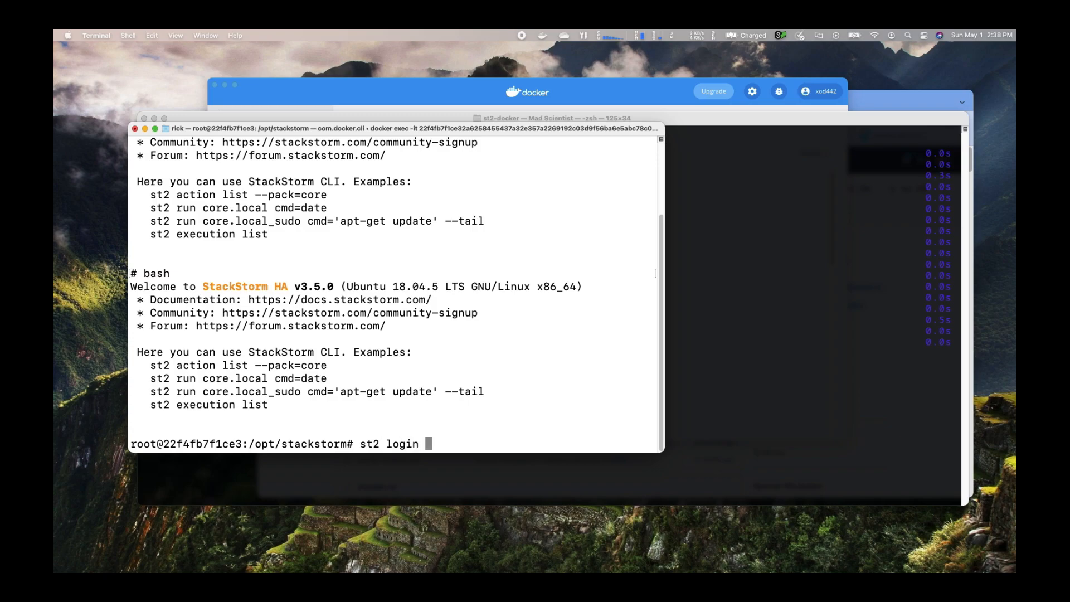
Log in to StackStorm as st2admin with its password via 'st2 login st2admin'.
text(st2admin)
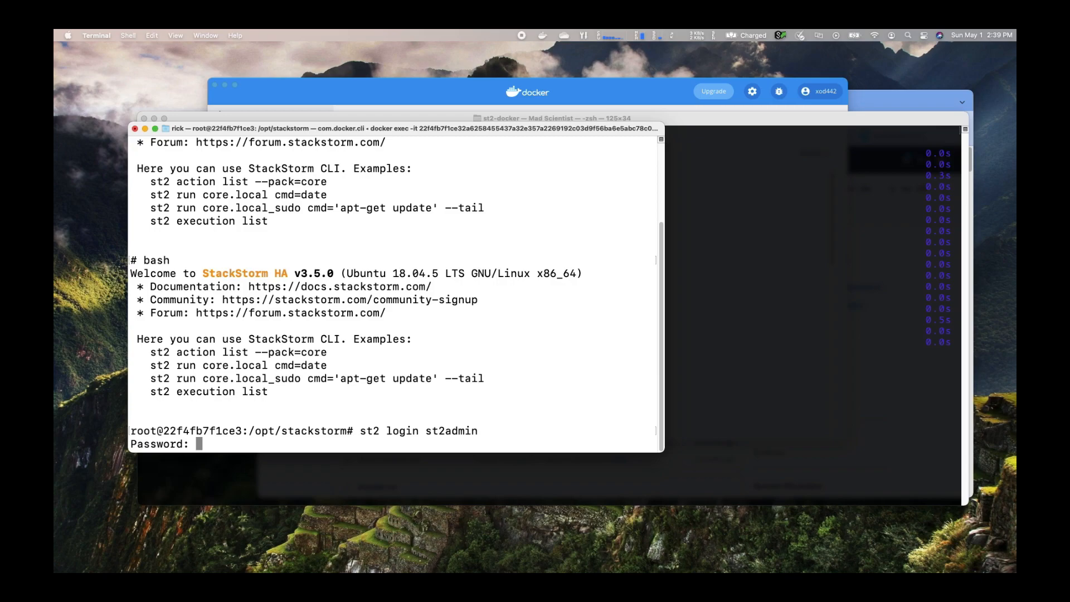
key(enter)
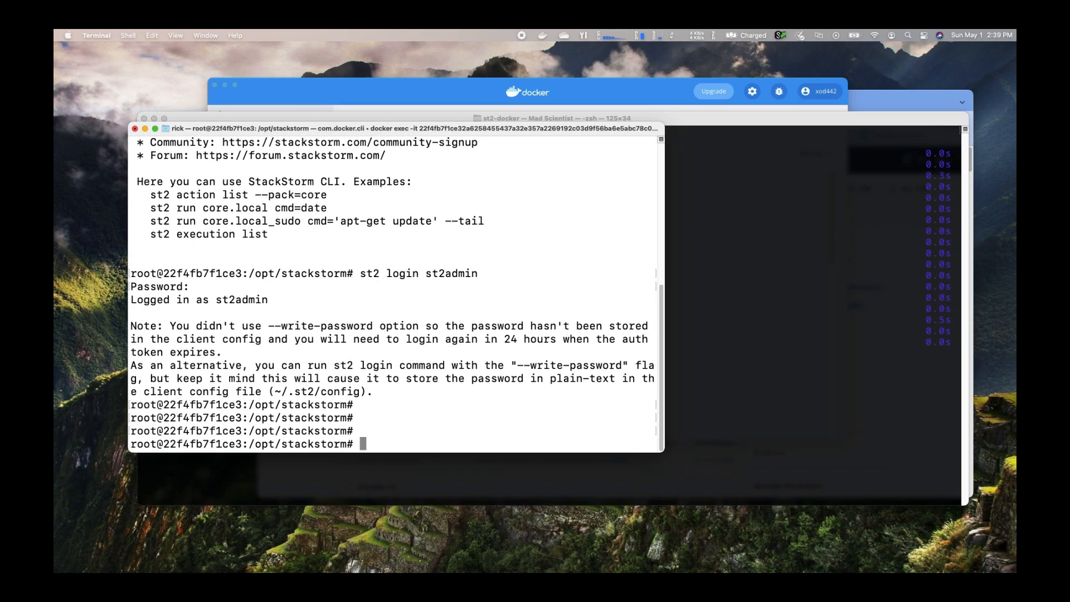
text(st2)
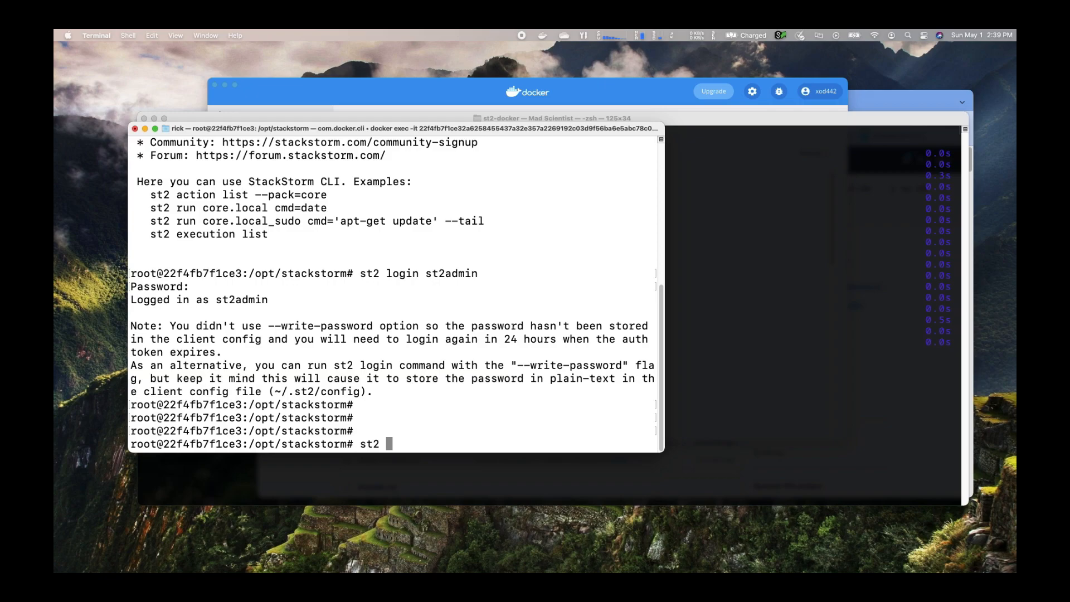
Run 'st2 action list' to print every StackStorm action.
text(action list)
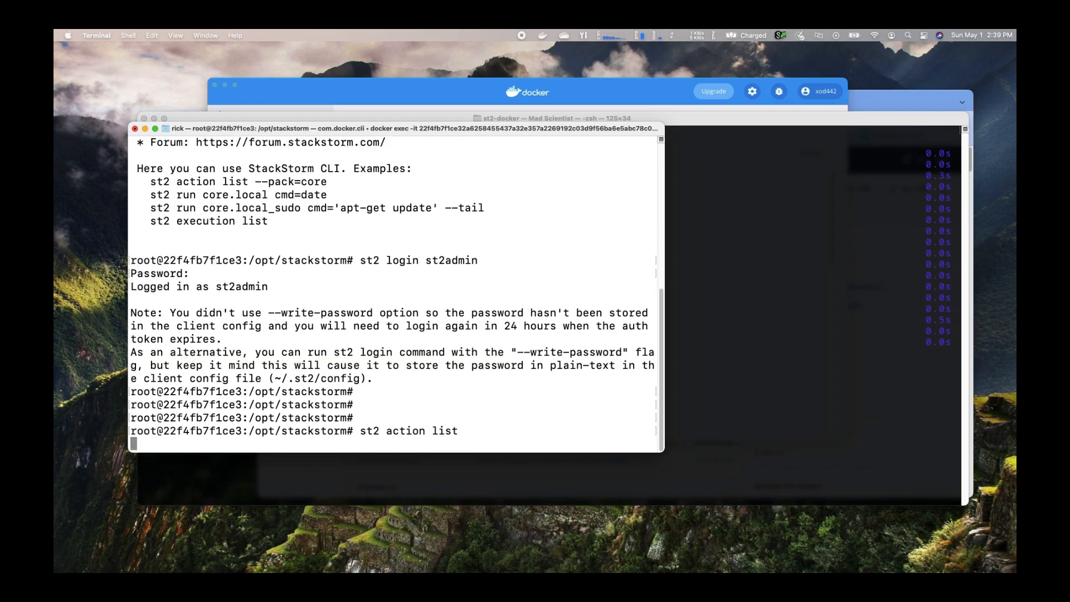
key(Return)
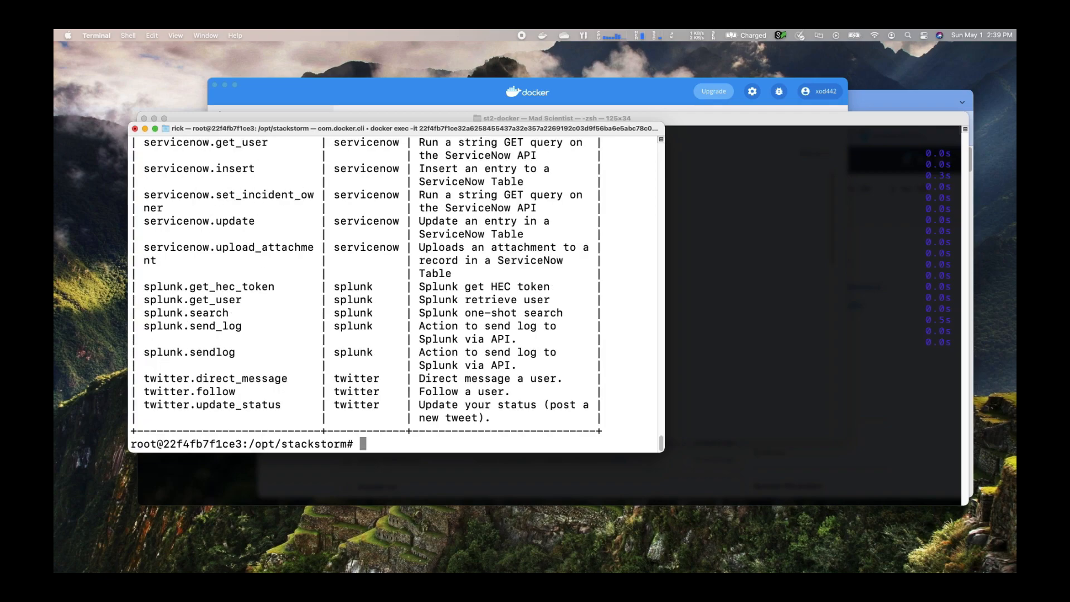
Filter with 'st2 action list -p twitter' to show direct_message, follow and update_status.
text(s)
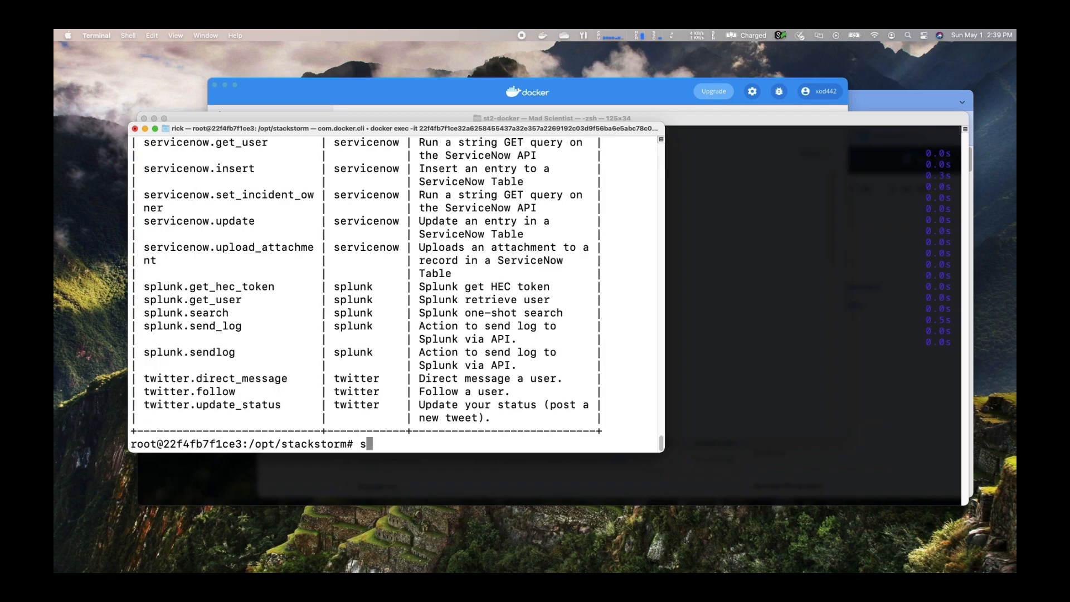
text(t2 accti)
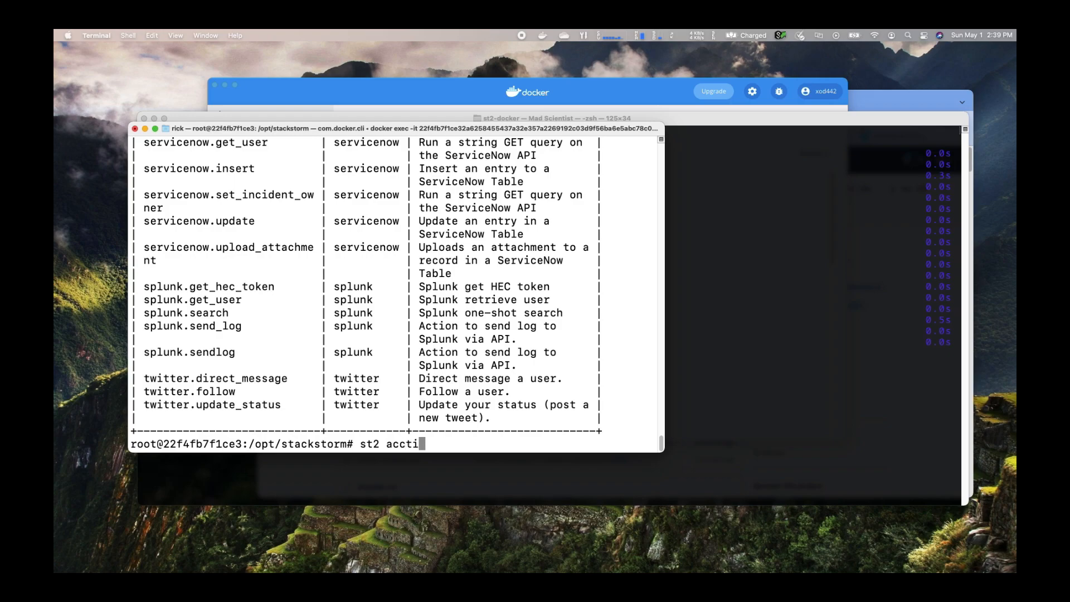
text(on list -)
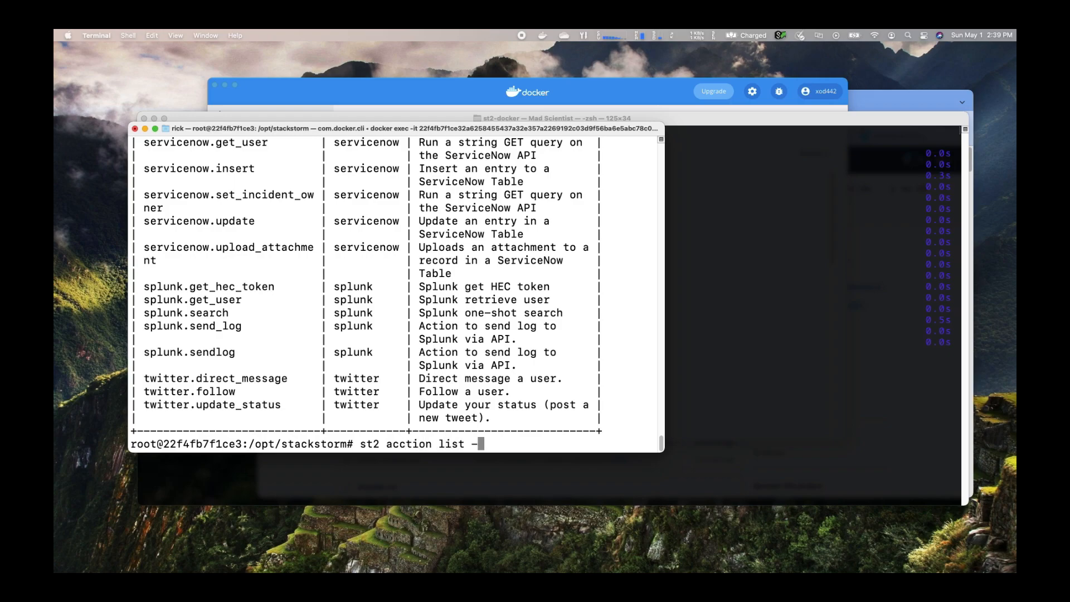
text(p)
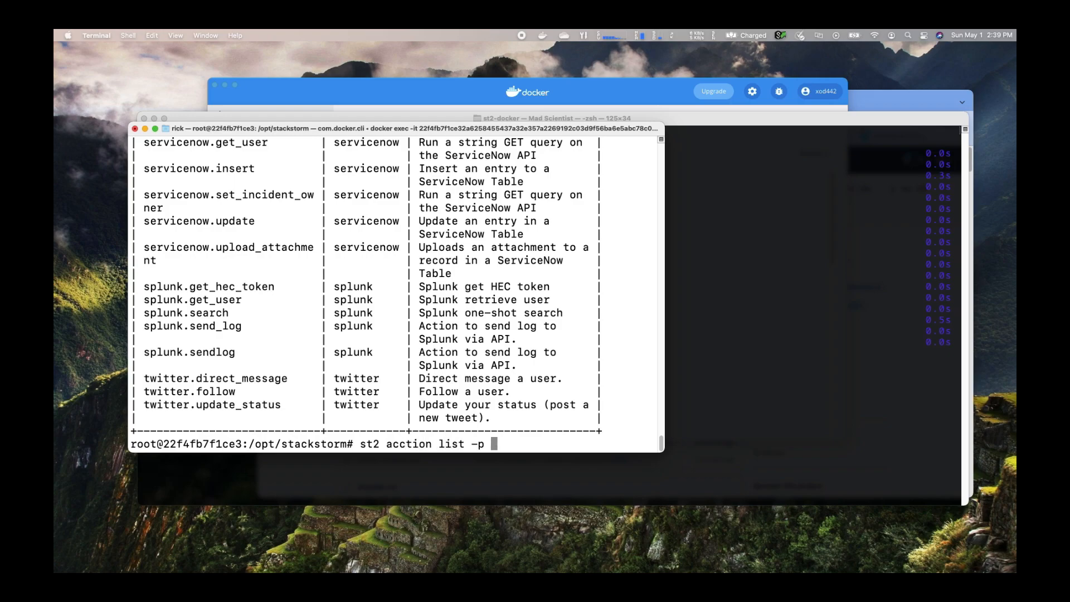
text(twitter)
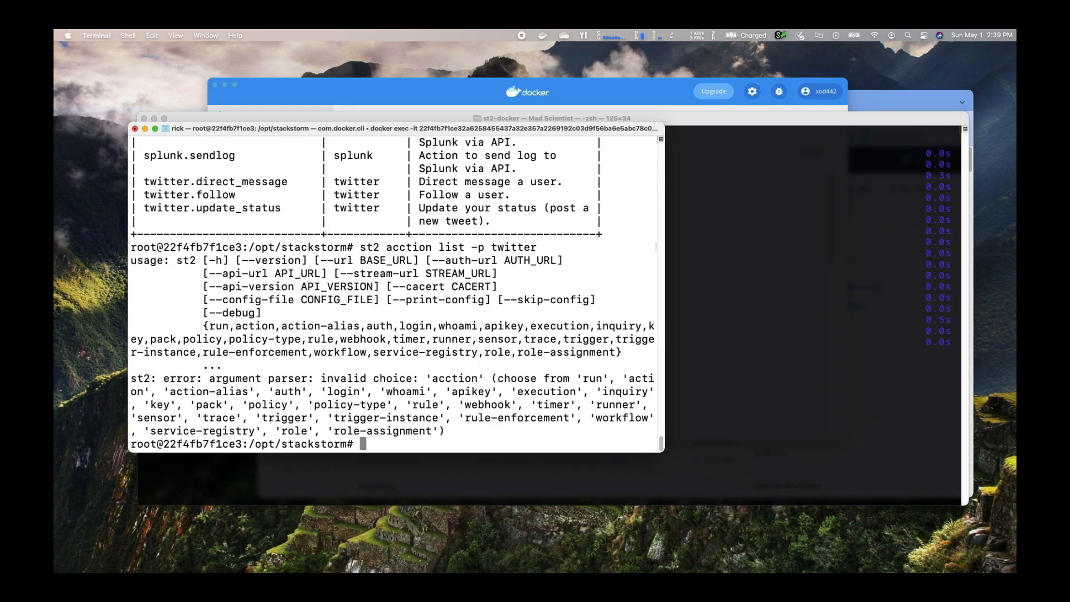
text(st2 acction list -p twitter)
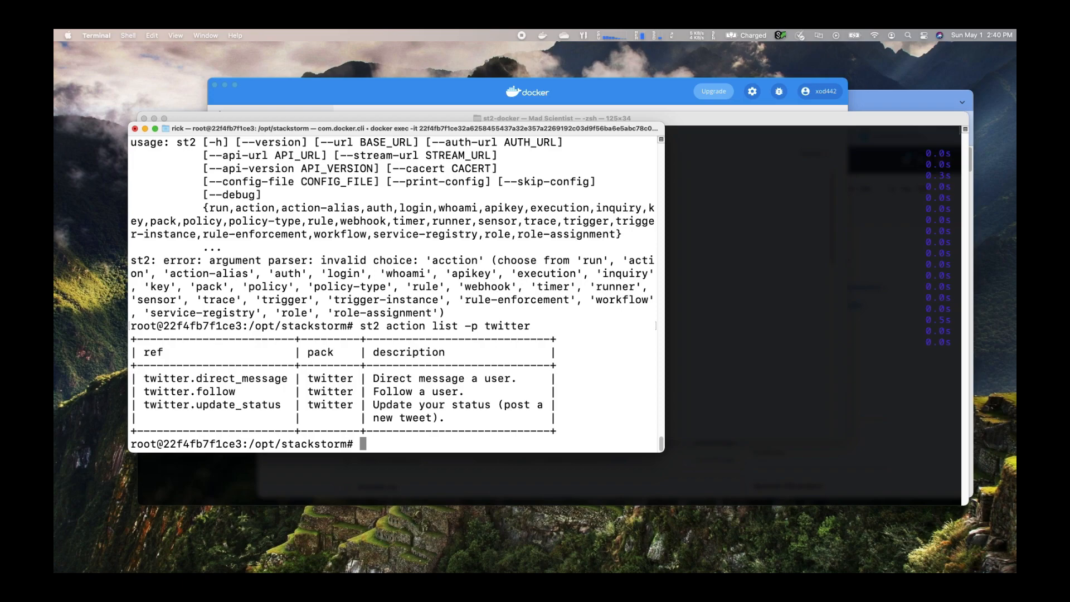
Run 'st2 action list -p core' to list the core pack actions, announcement through winrm_ps_cmd.
text(st2 action list)
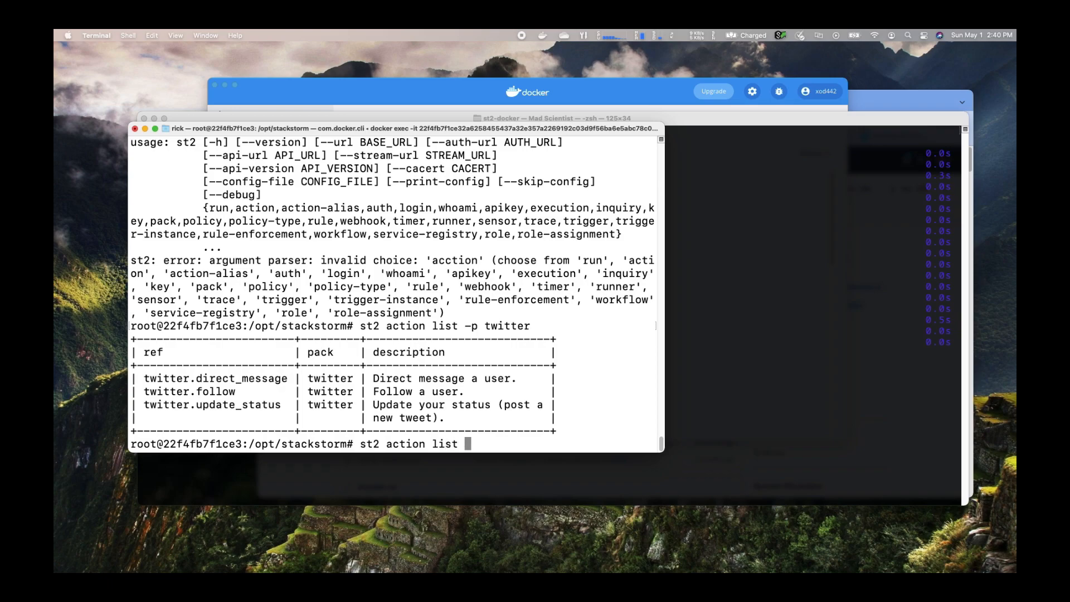
text(-p co)
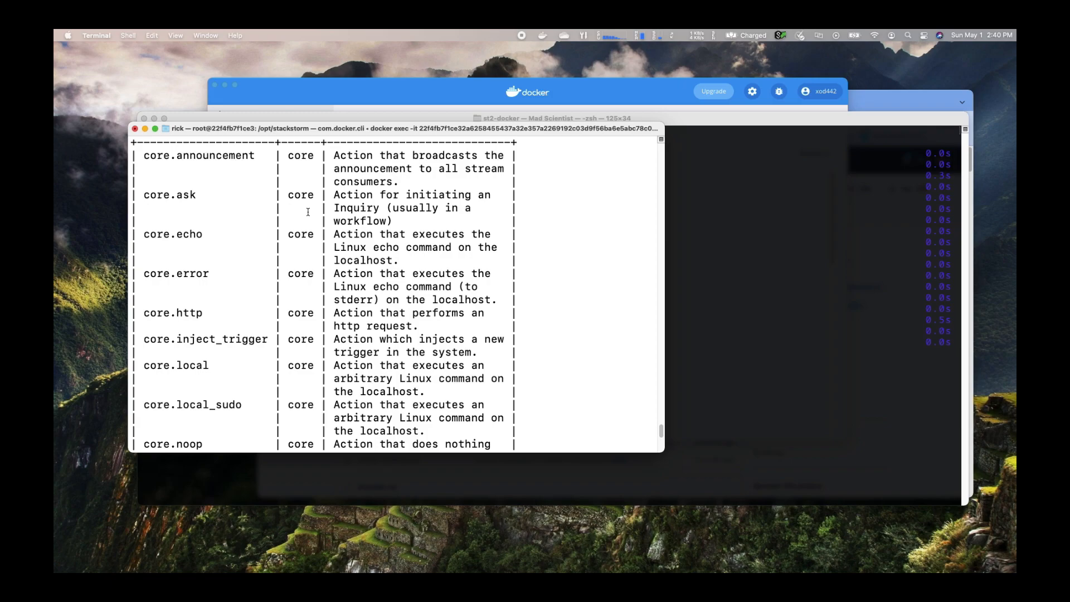
mouse_move(332, 210)
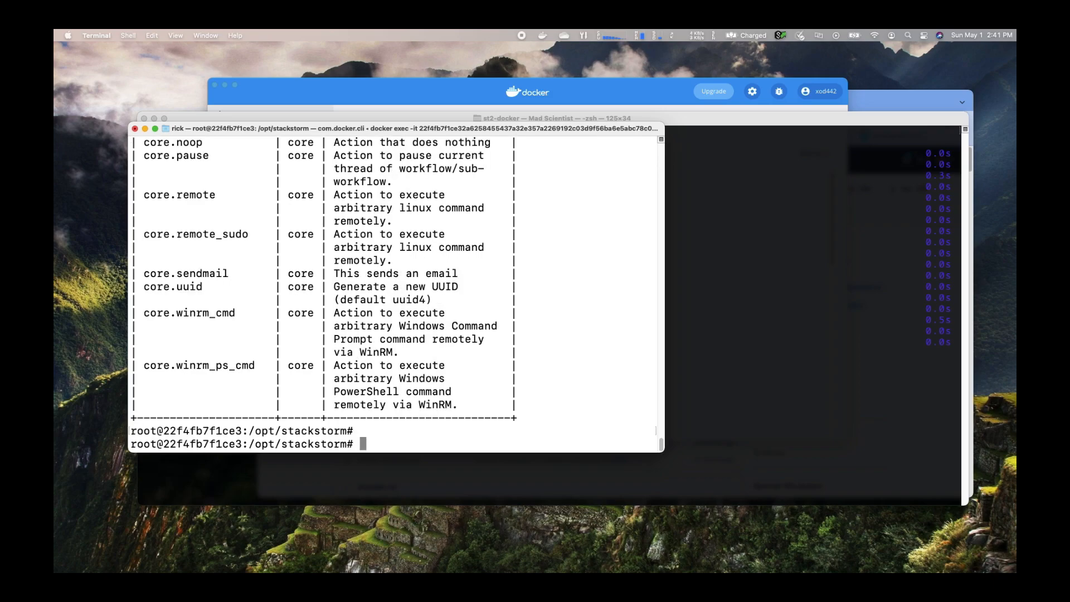
text(st2 action)
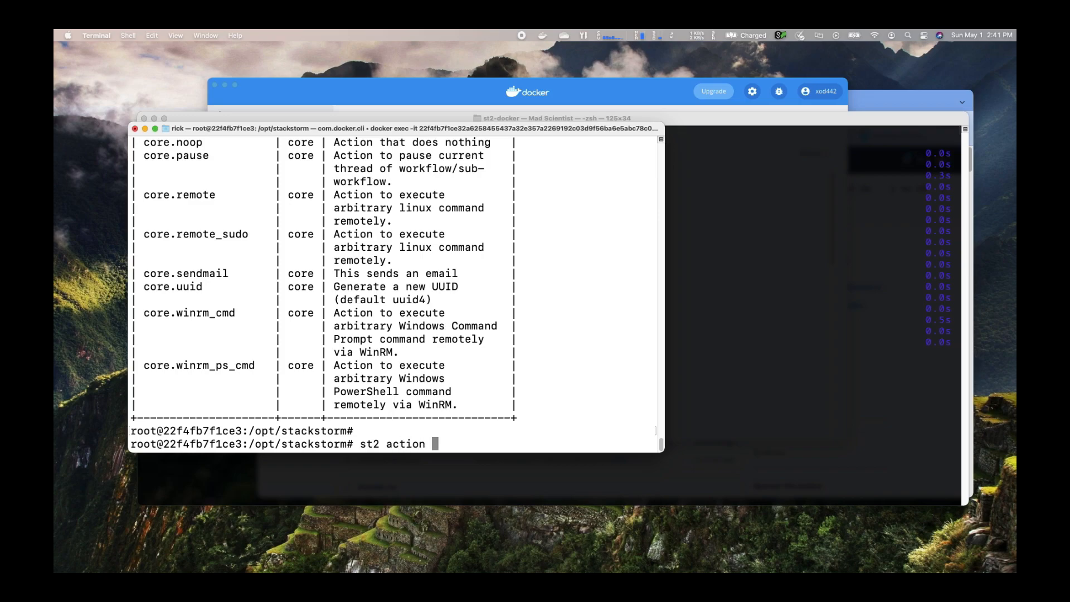
Run 'st2 action get core.remote' to show its remote-shell-cmd runner and cmd, sudo parameters.
text(get)
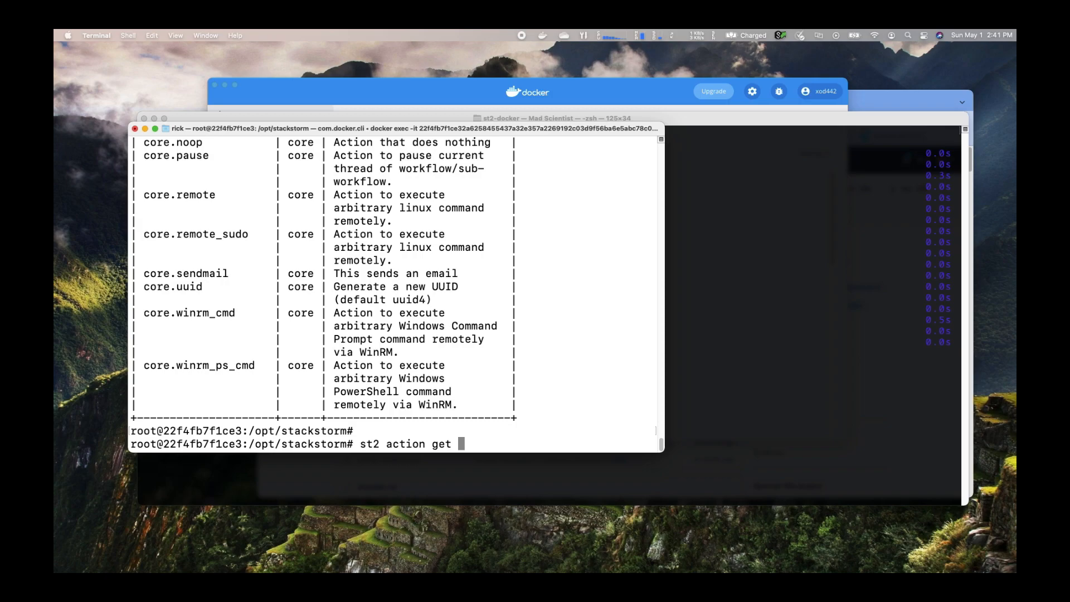
text(core)
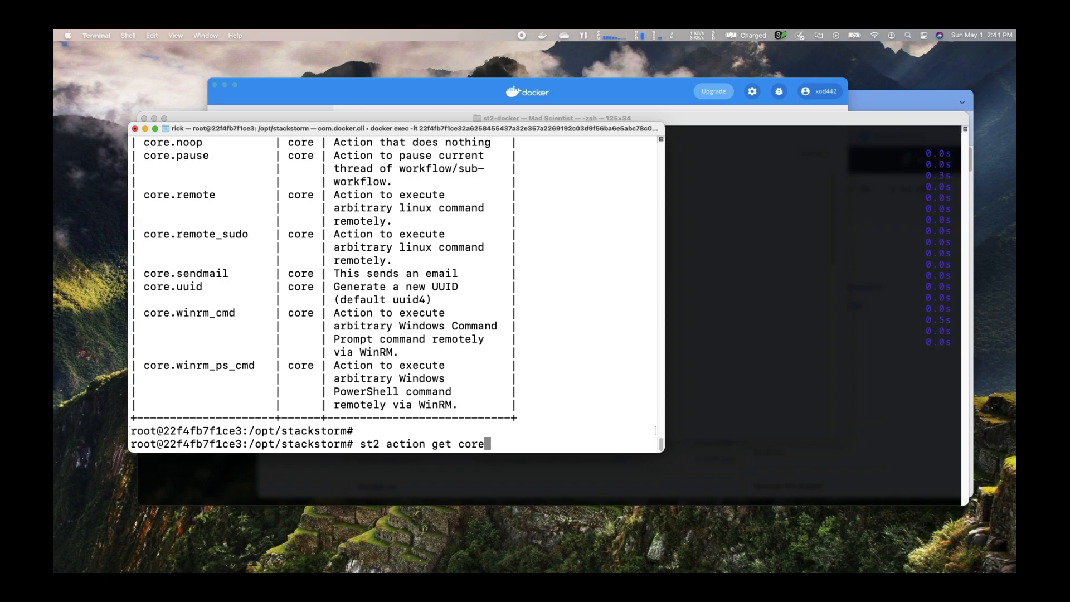
text(.)
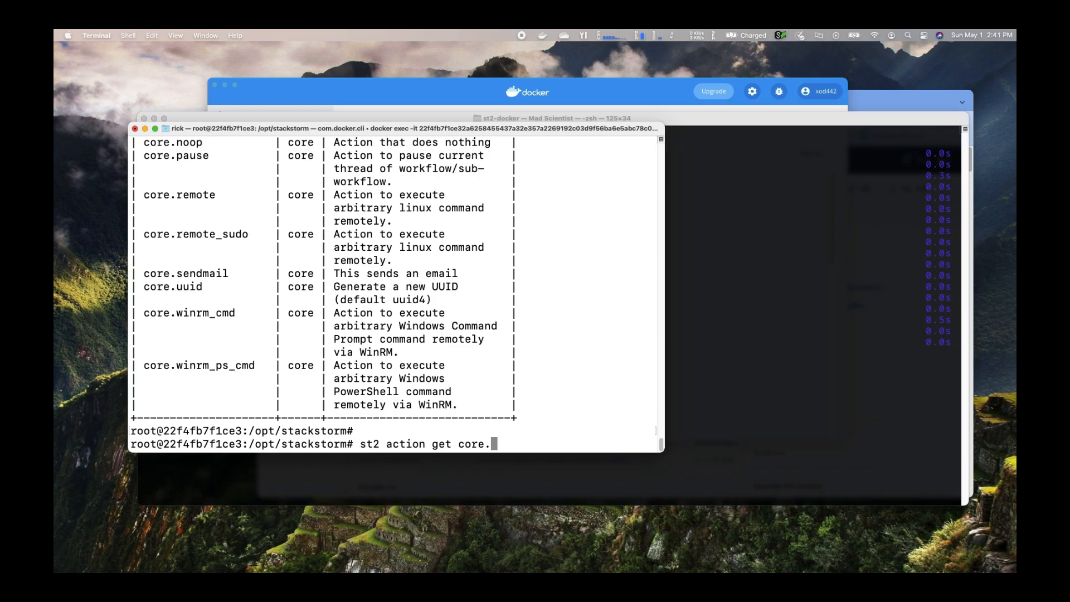
text(remo)
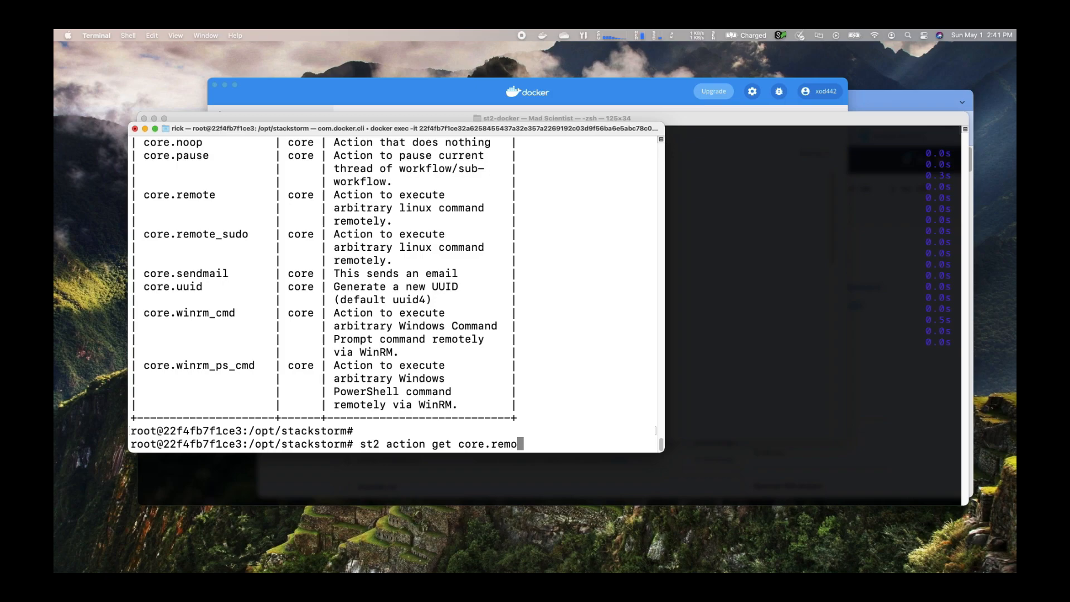
text(te)
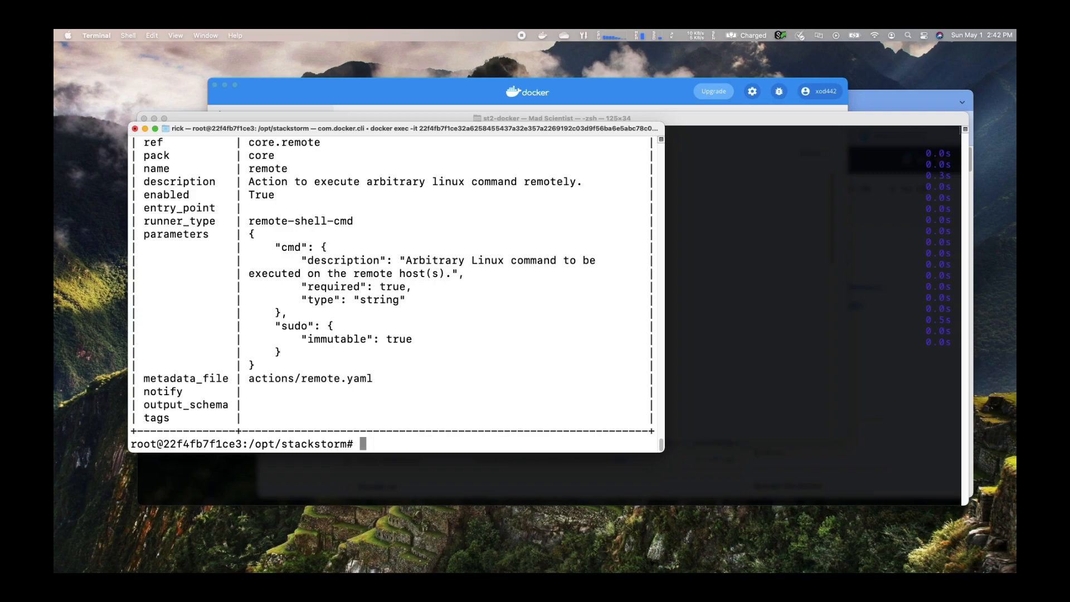
Enter 'st2 pack install twitter' at the prompt without running it.
text(st2 pack insta)
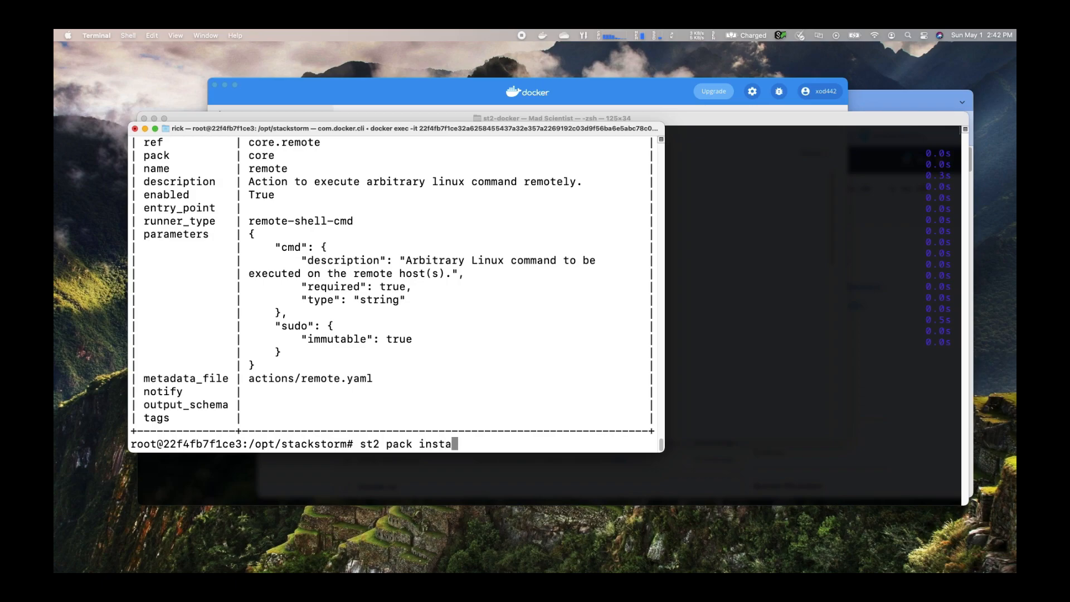
text(ll)
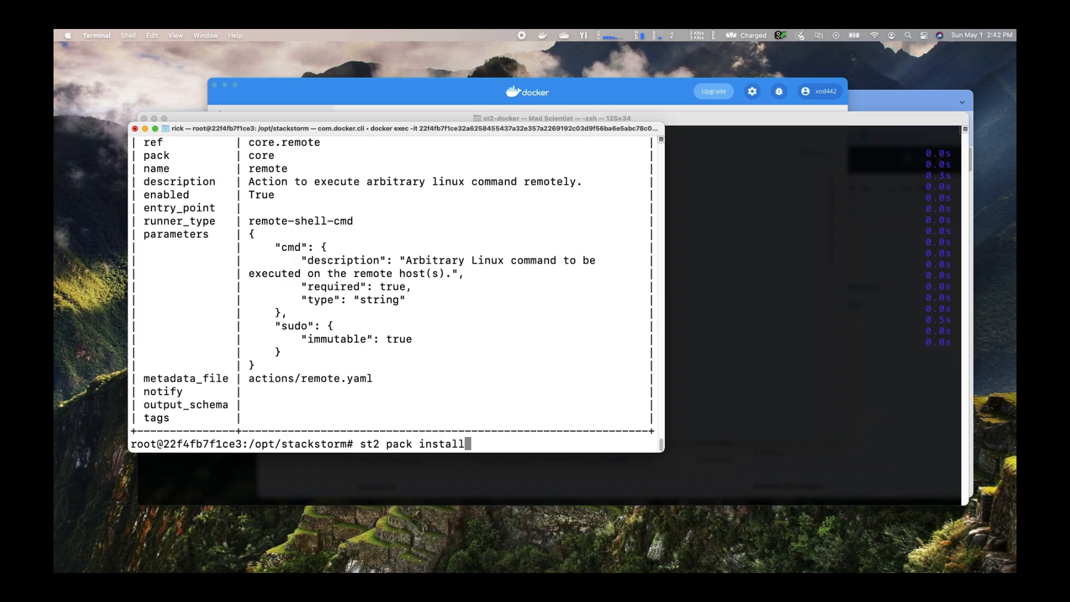
text(t)
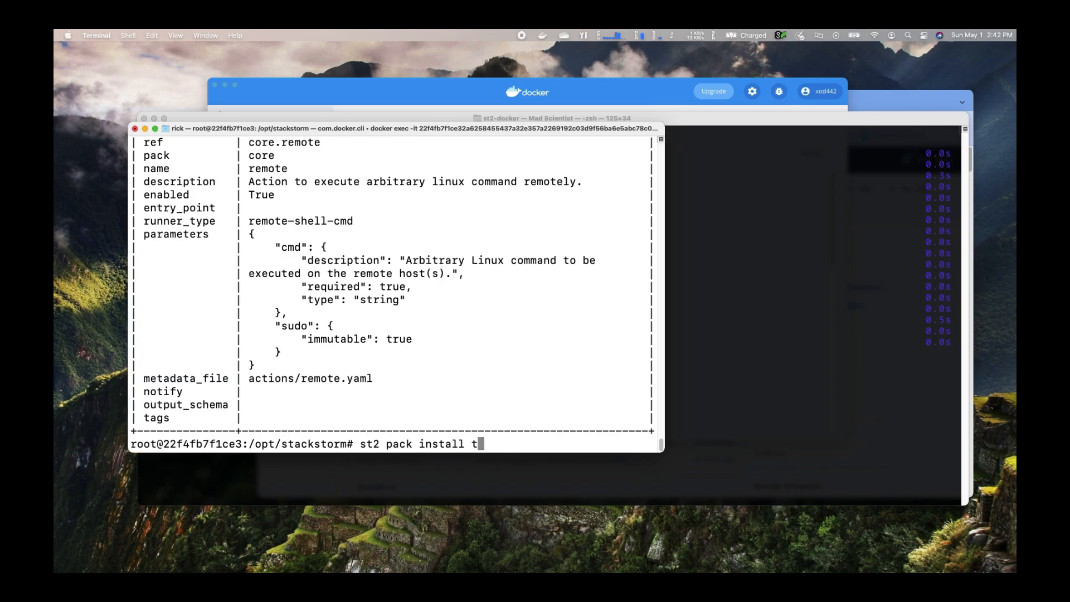
text(witt)
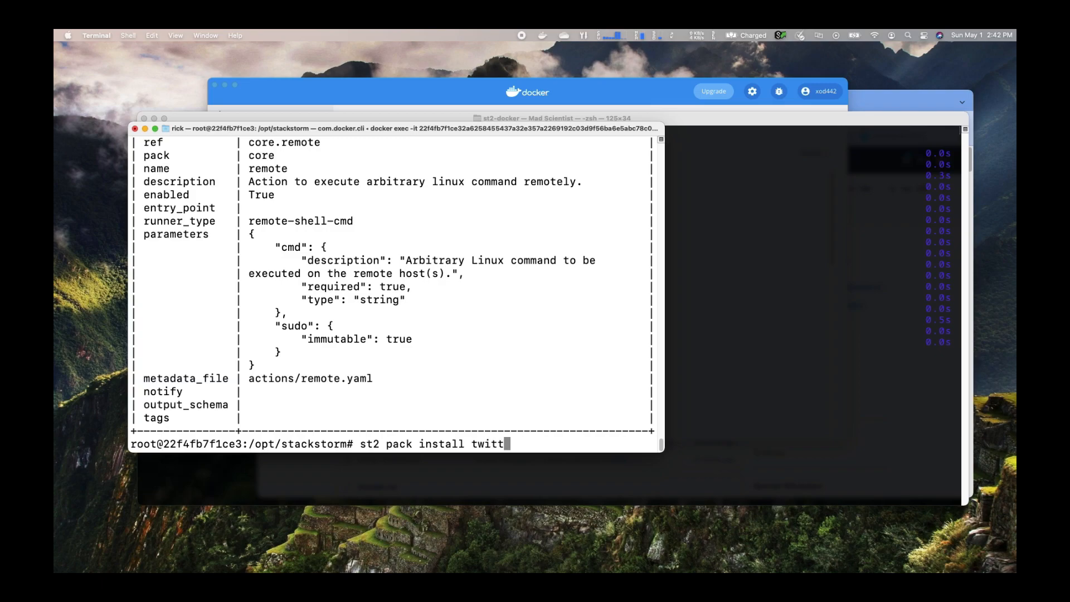
text(er)
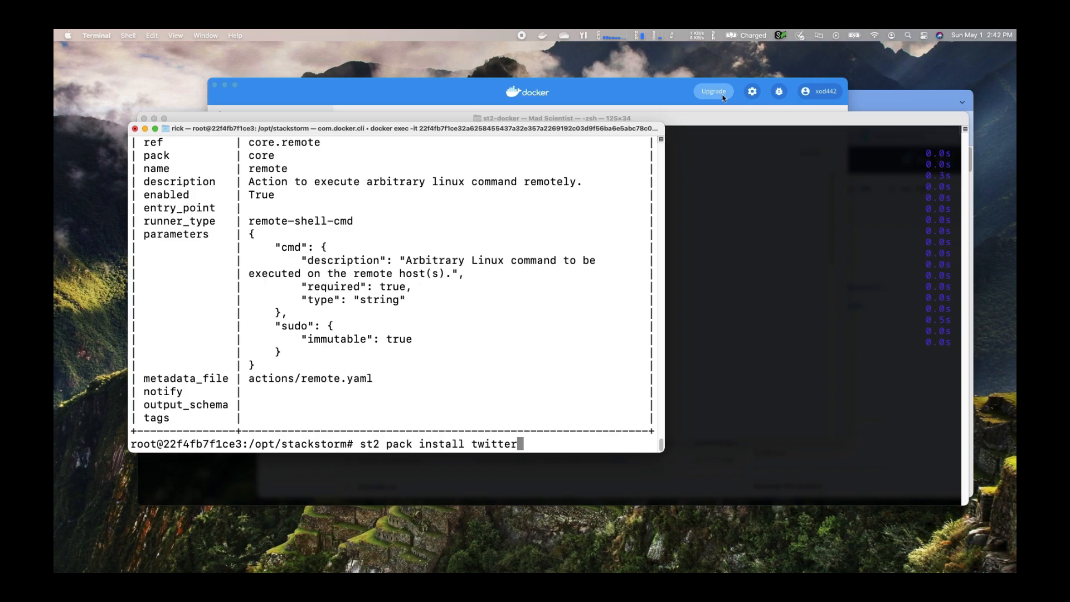
mouse_move(812, 151)
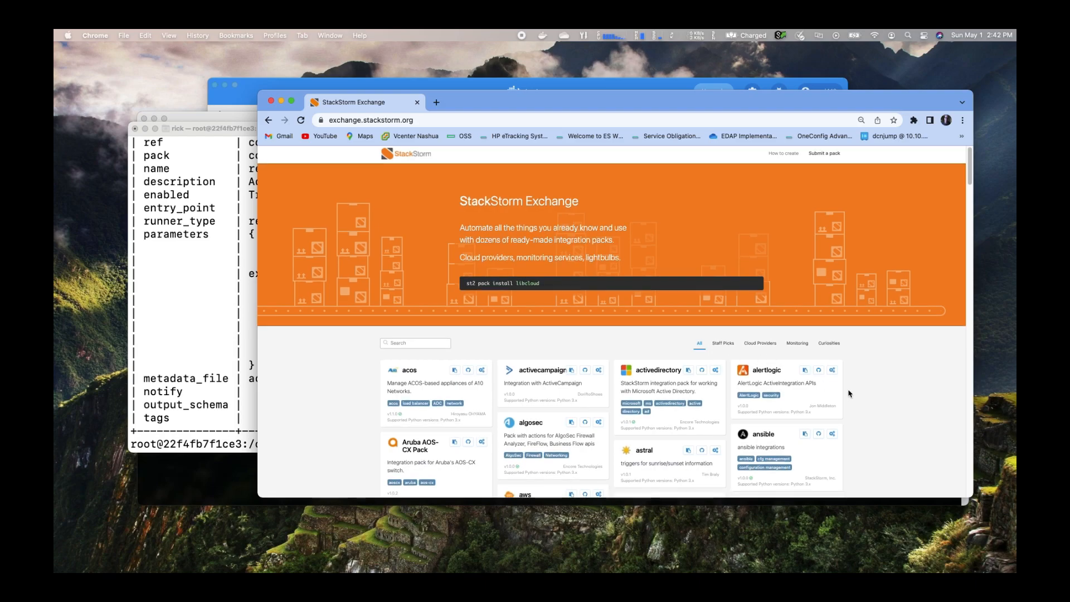
Scroll the Exchange pack catalogue down past nagios and openstack to paloalto, redis, sensu and slack.
scroll(down, 3)
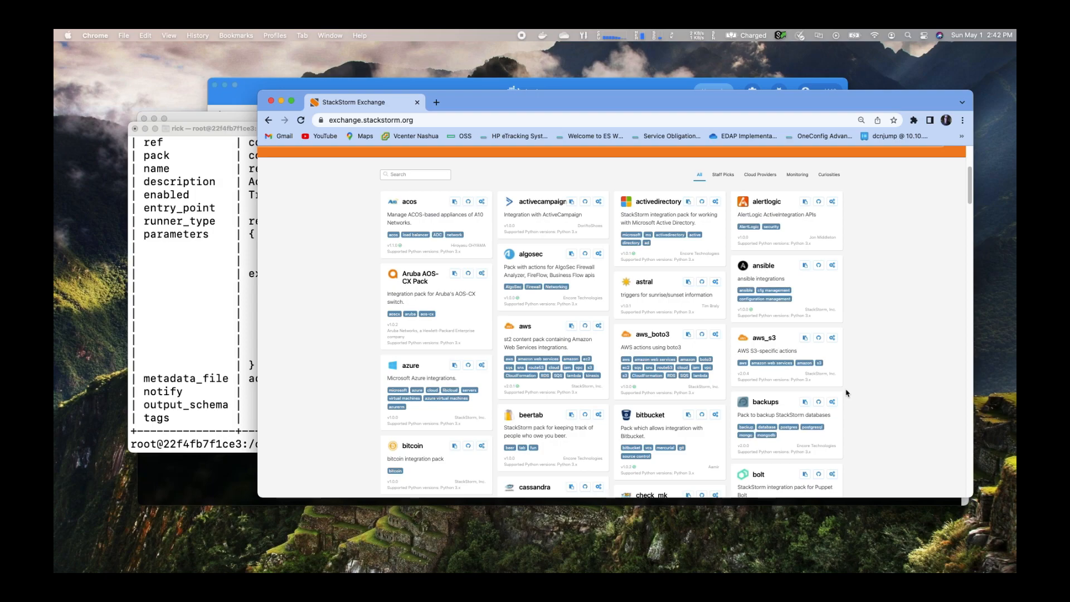
scroll(down, 3)
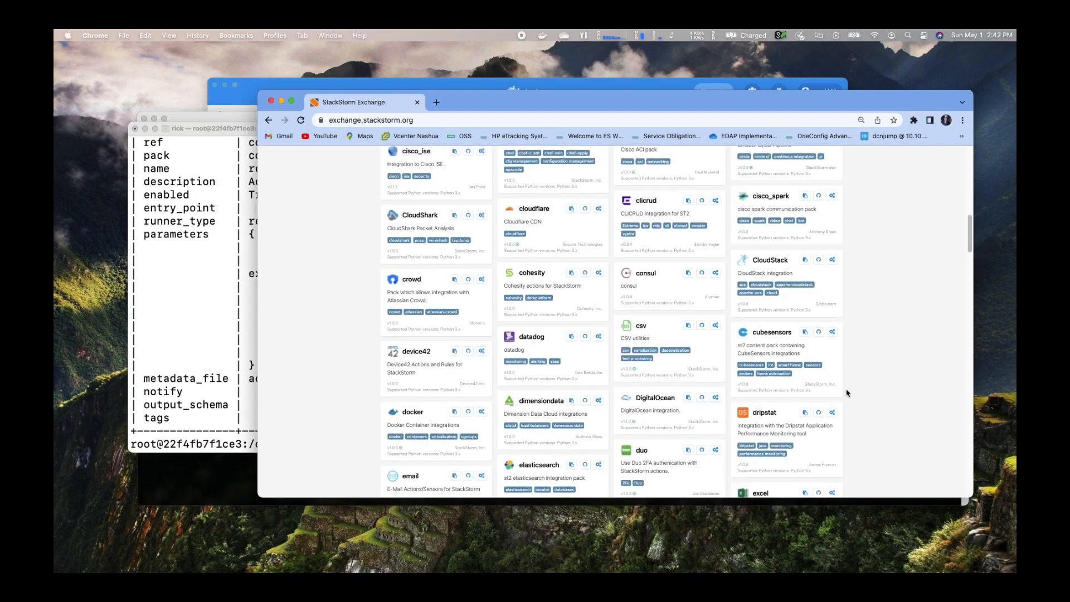
scroll(down, 3)
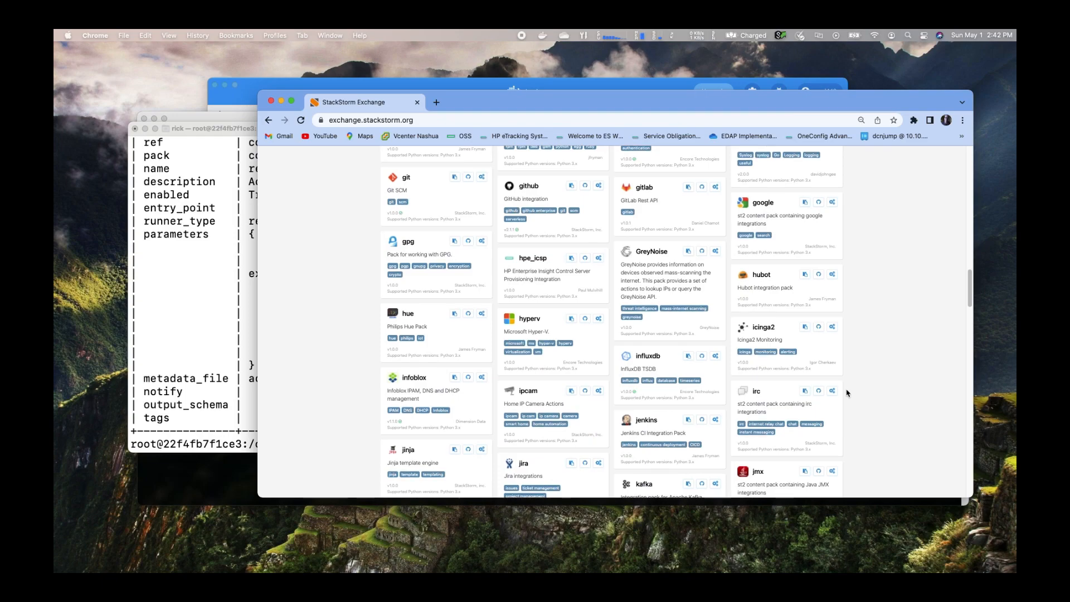
scroll(down, 3)
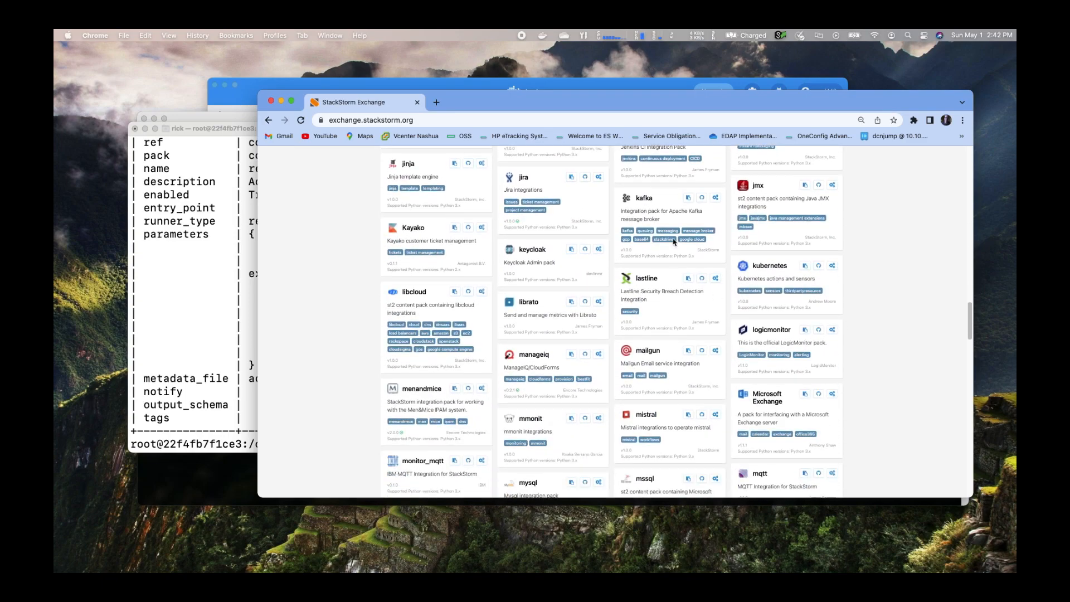
mouse_move(656, 219)
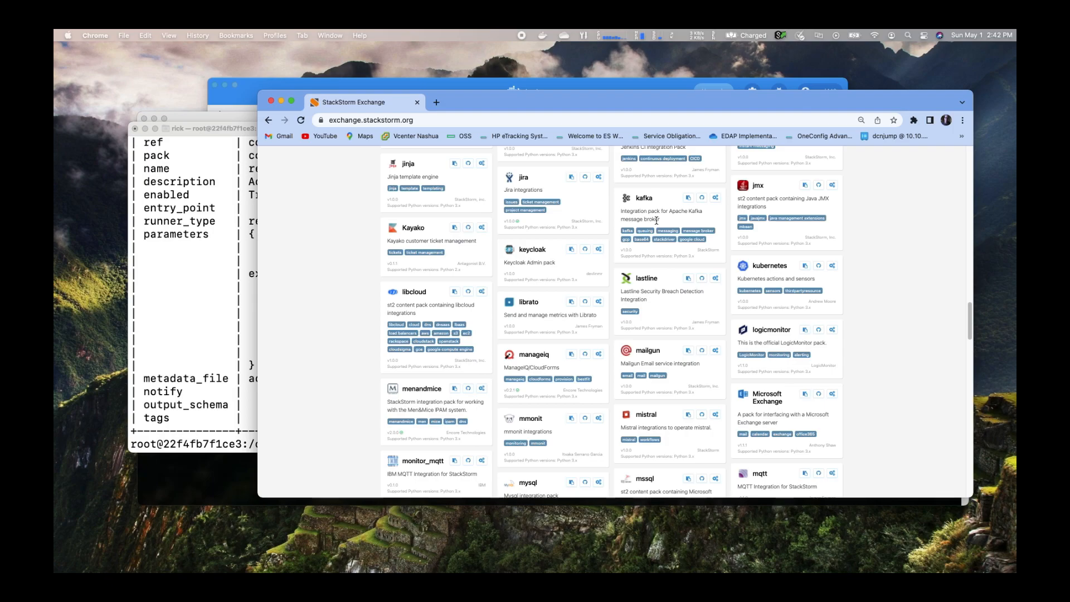
mouse_move(775, 273)
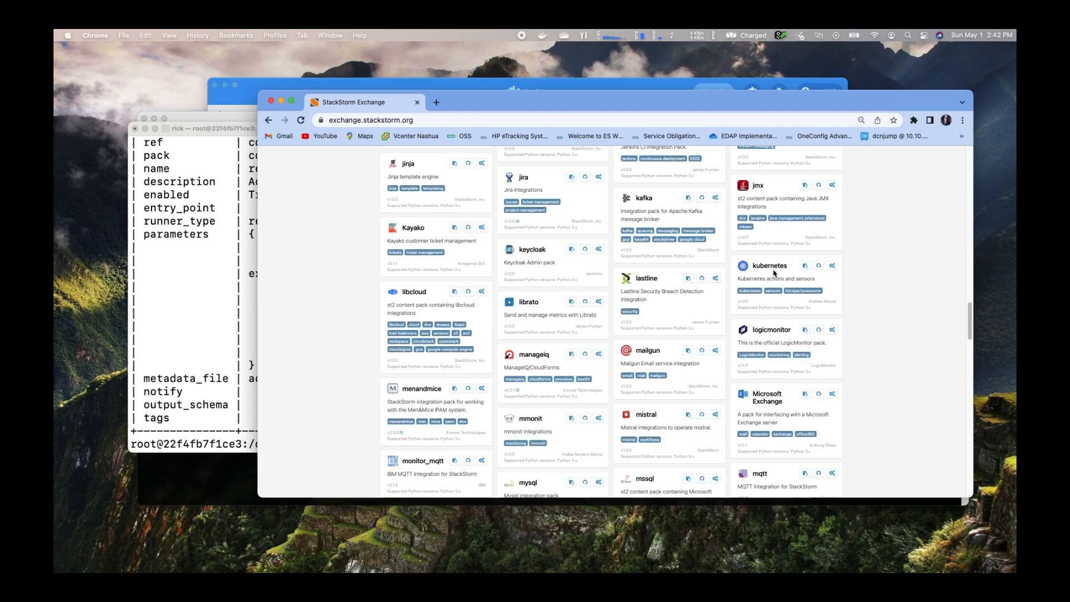
mouse_move(682, 379)
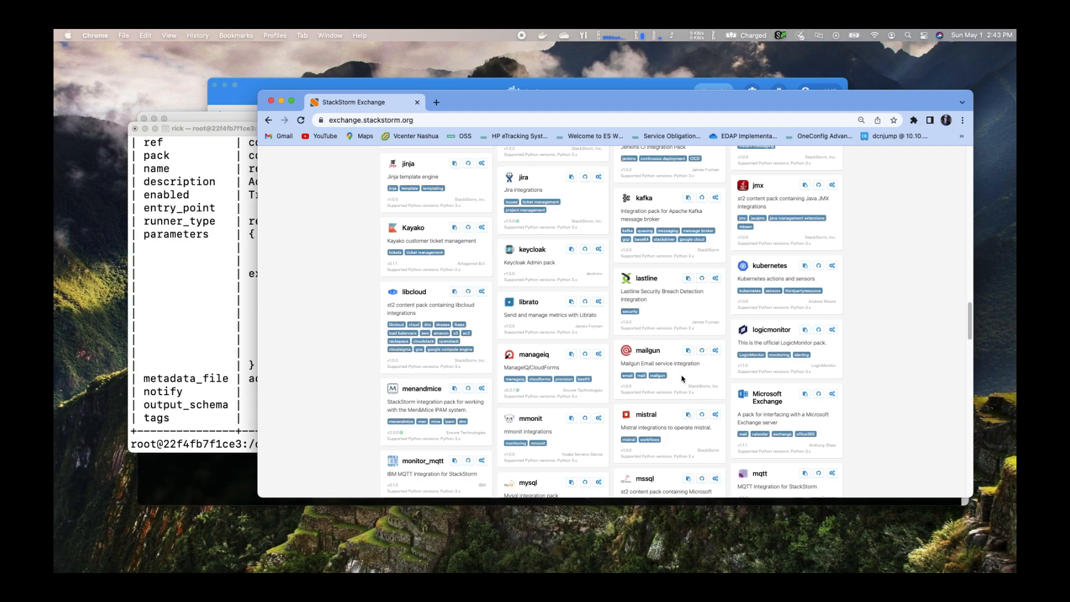
scroll(down, 3)
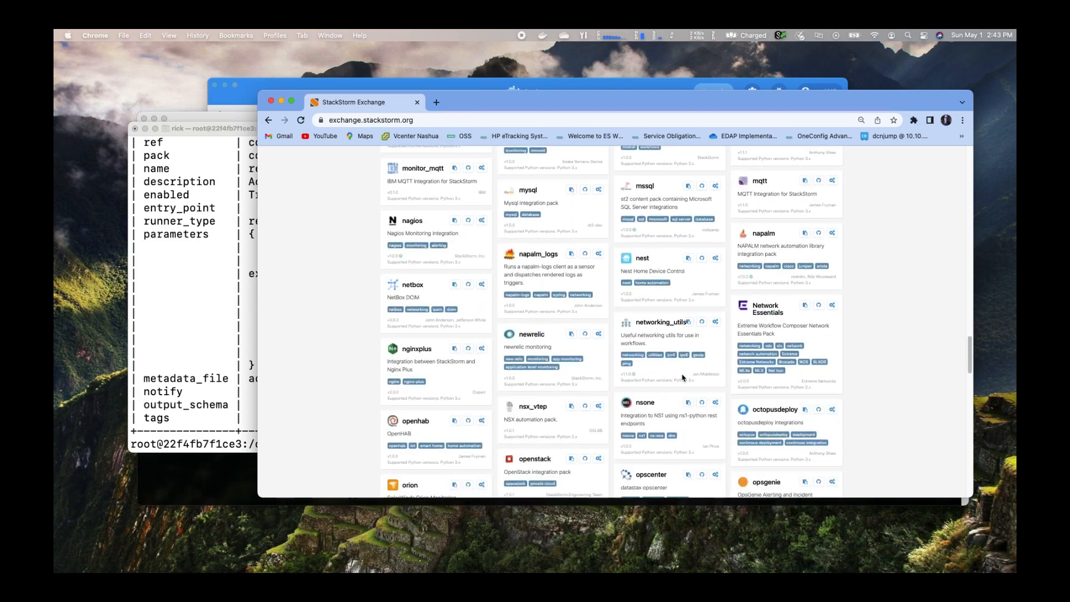
scroll(down, 3)
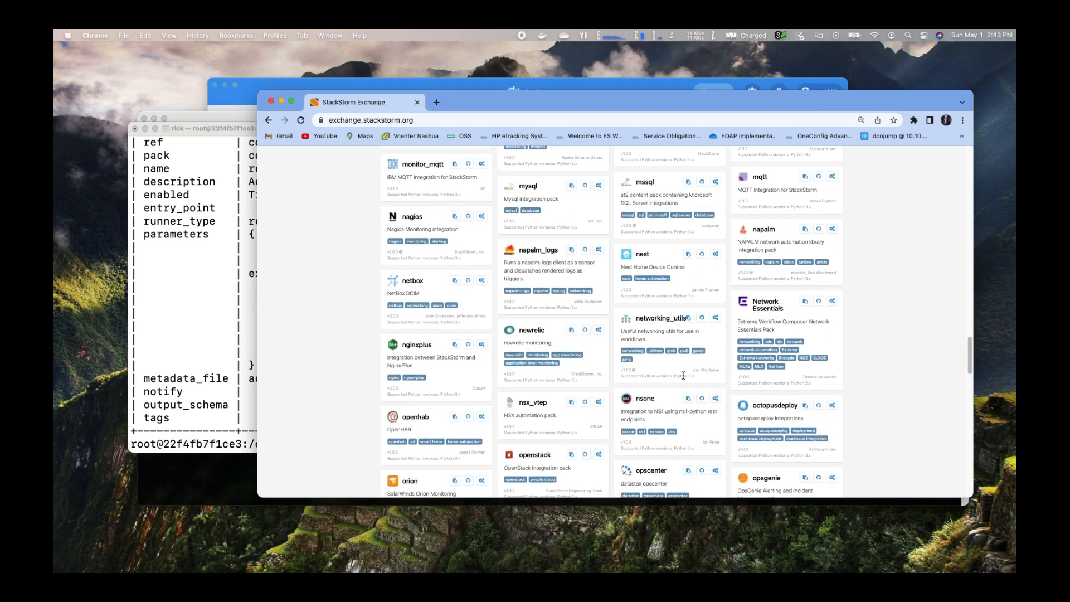
scroll(down, 3)
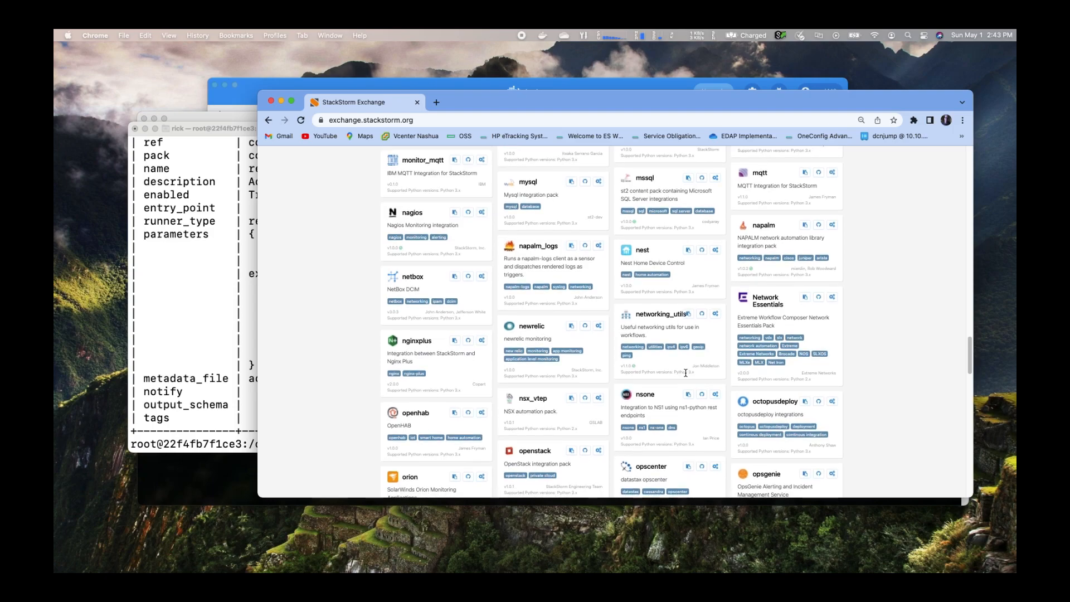
scroll(down, 3)
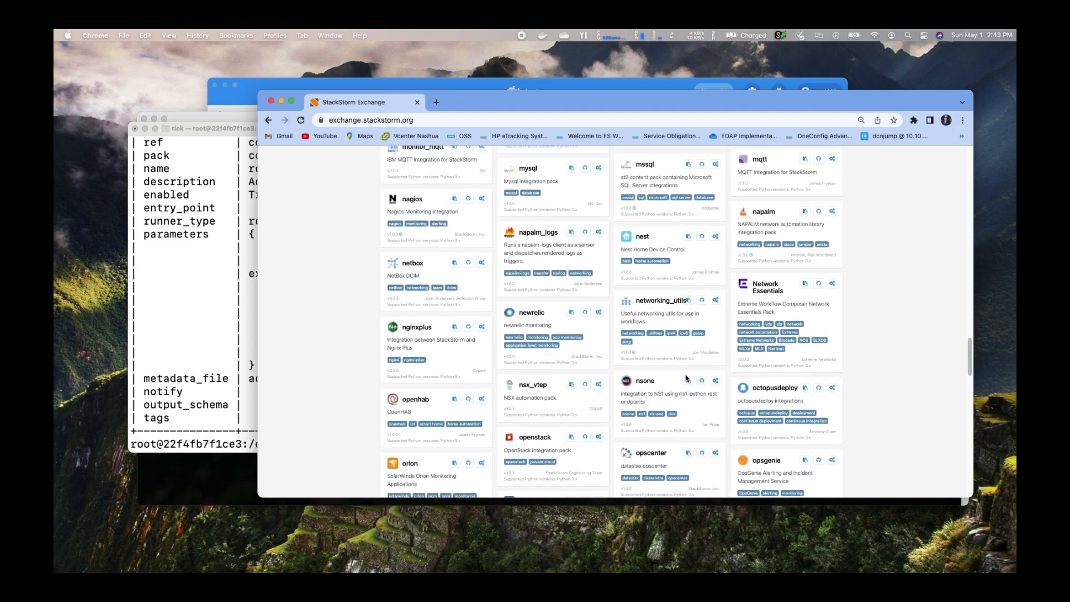
scroll(down, 3)
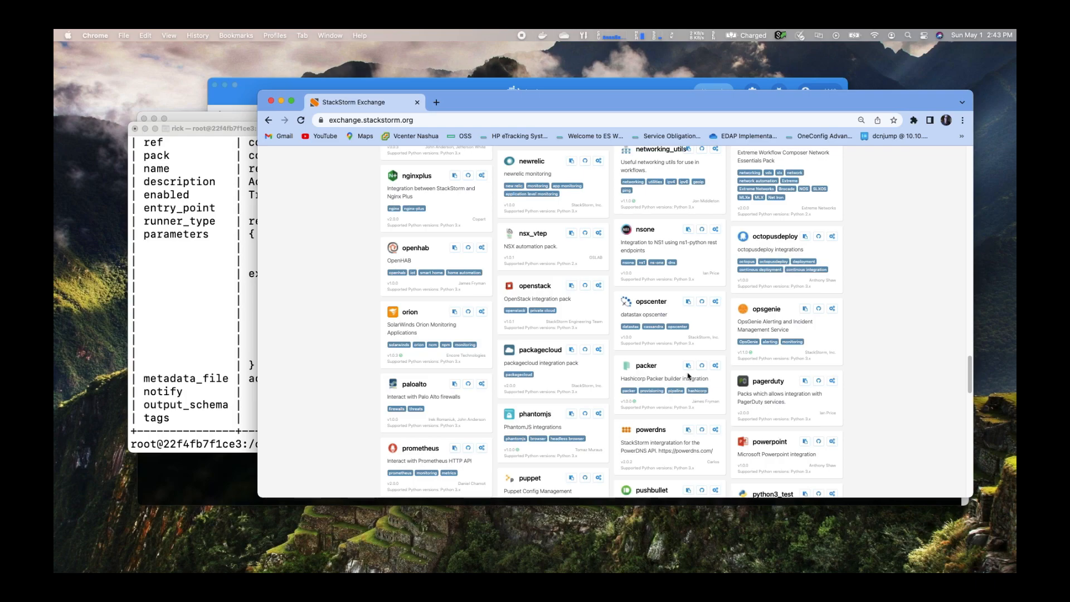
scroll(down, 3)
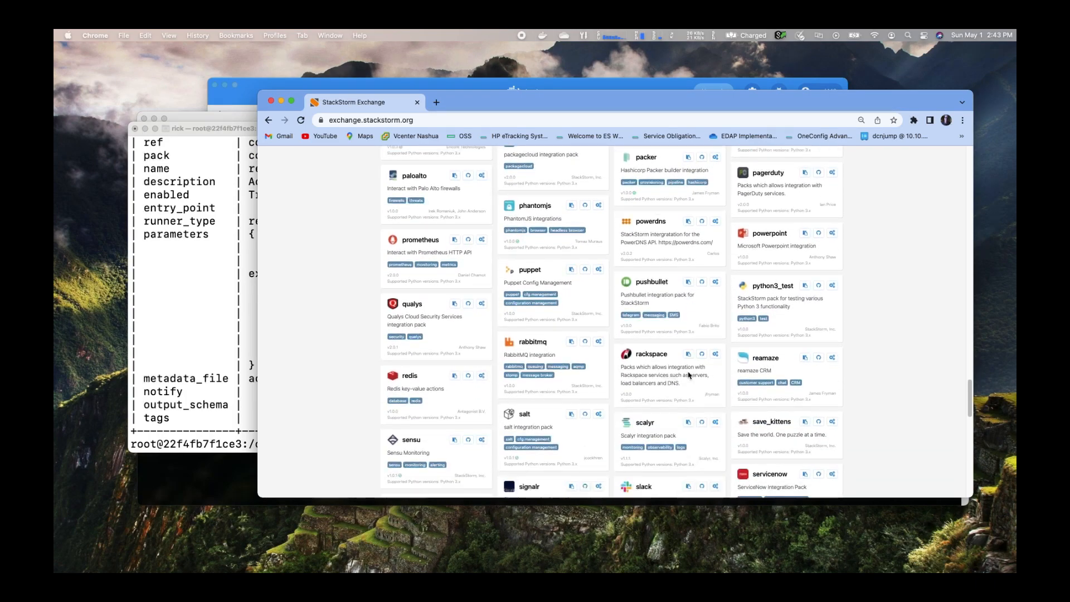
scroll(down, 3)
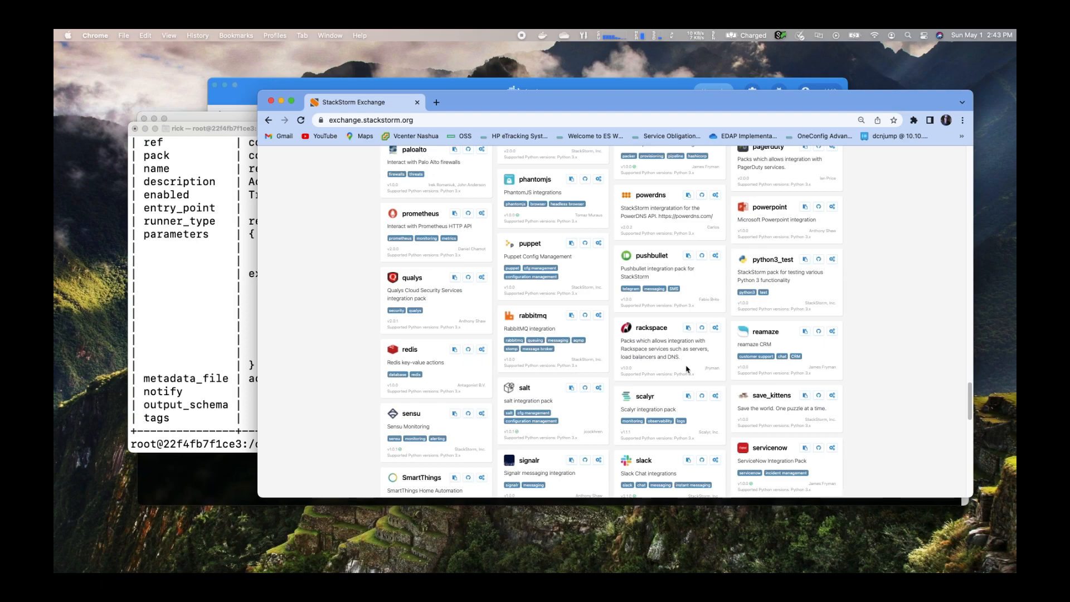
mouse_move(694, 367)
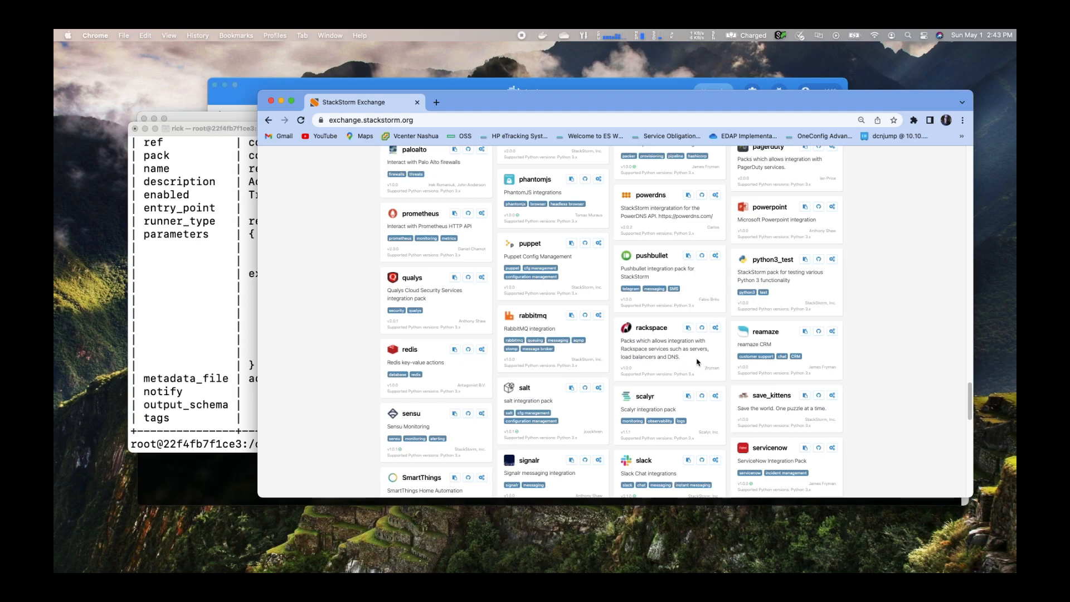
mouse_move(693, 363)
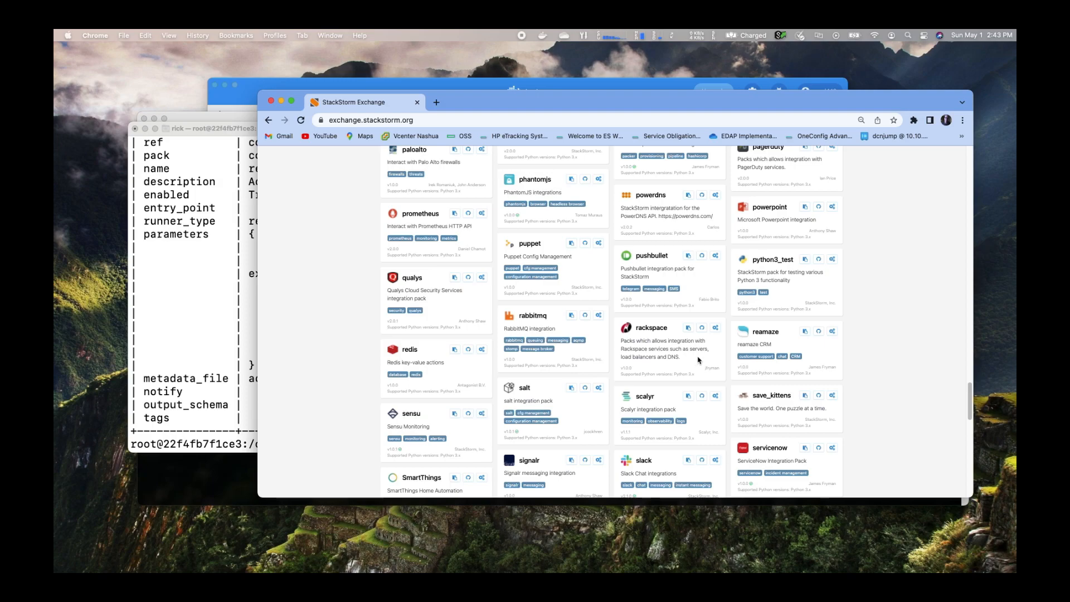
Scroll back up the Exchange catalogue to the gitlab, hpe_icsp, infoblox and influxdb packs.
scroll(up, 3)
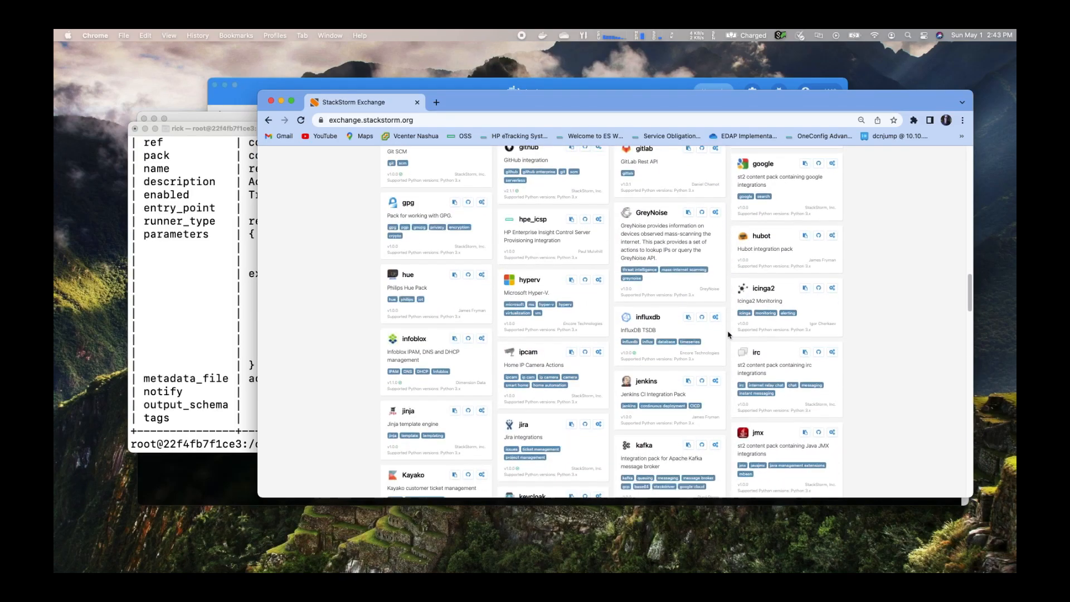
scroll(down, 3)
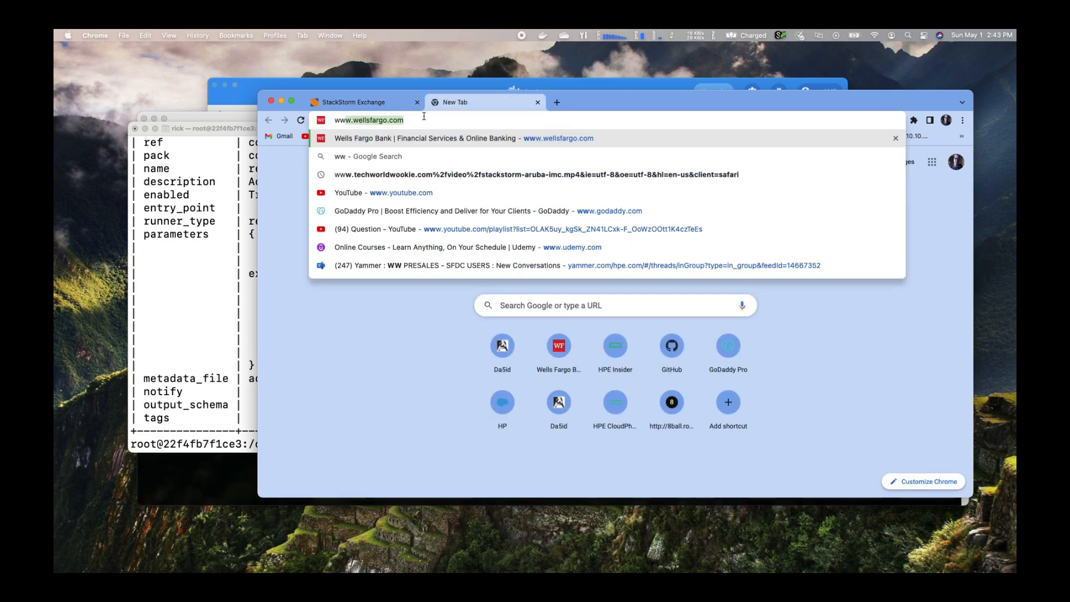
text(www.wookieware.com)
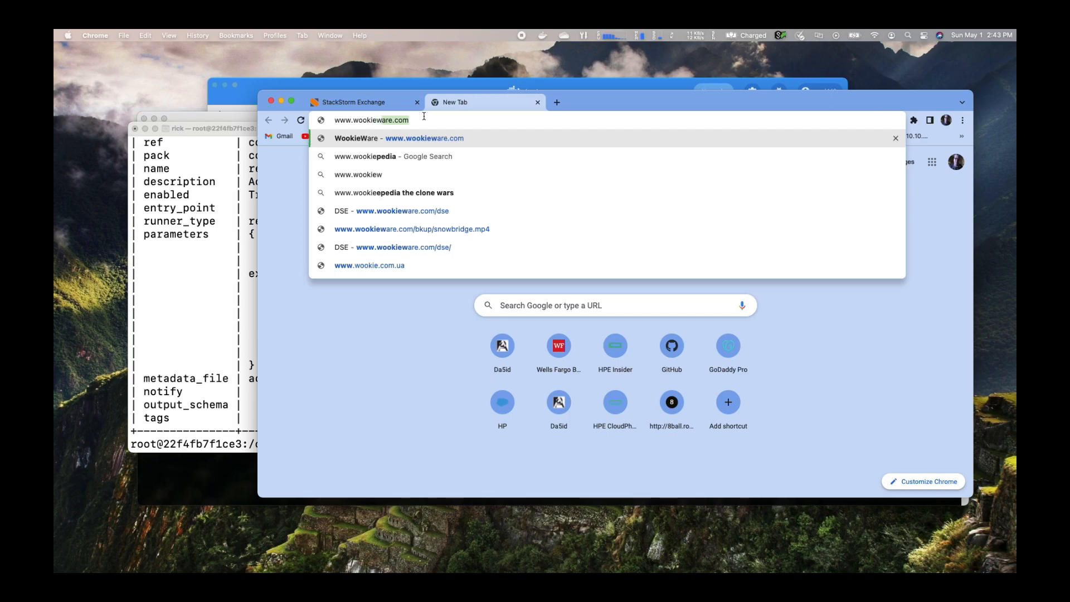
text(/)
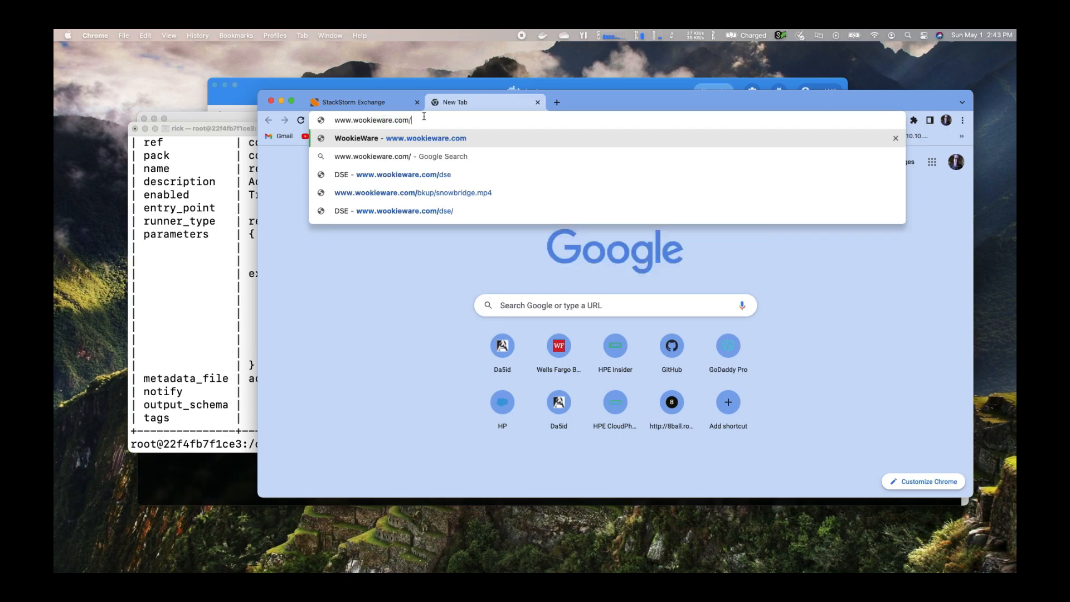
click(402, 174)
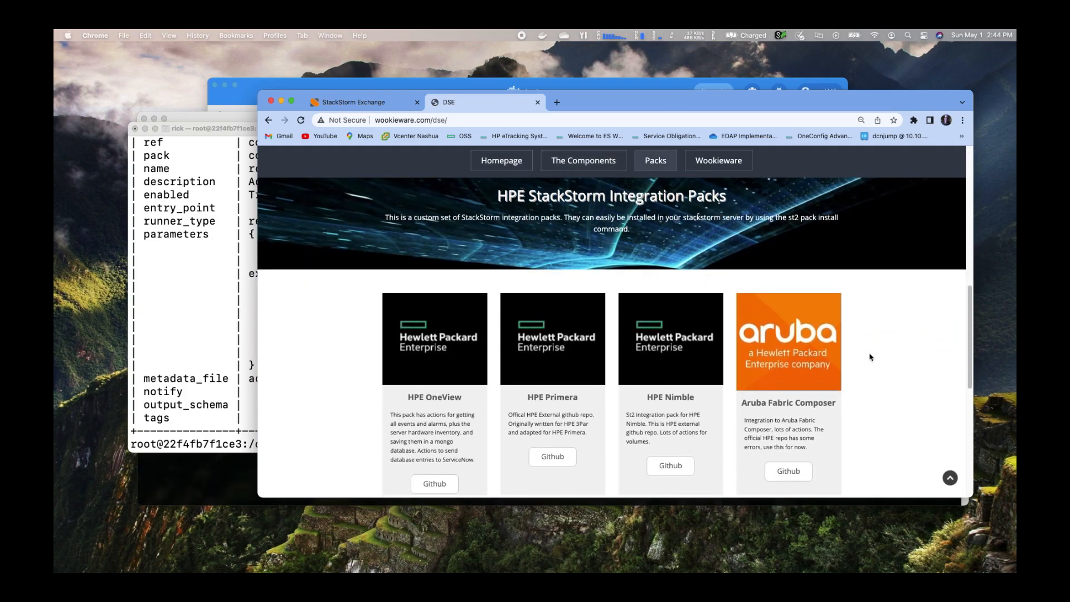
From the DSE Packs page, follow the Github link under HPE OneView to its repository.
scroll(down, 3)
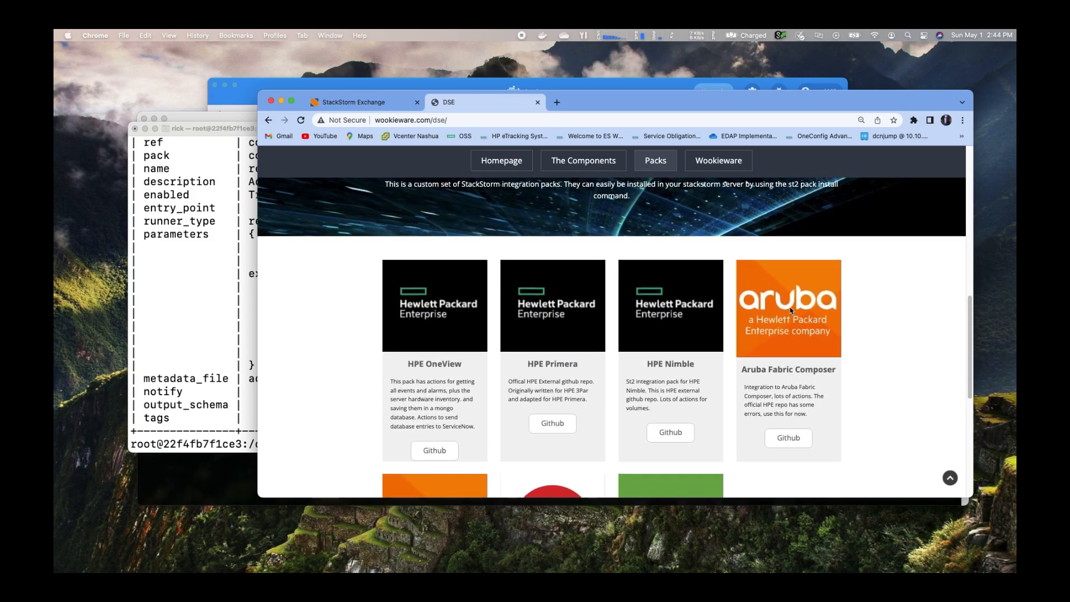
scroll(down, 3)
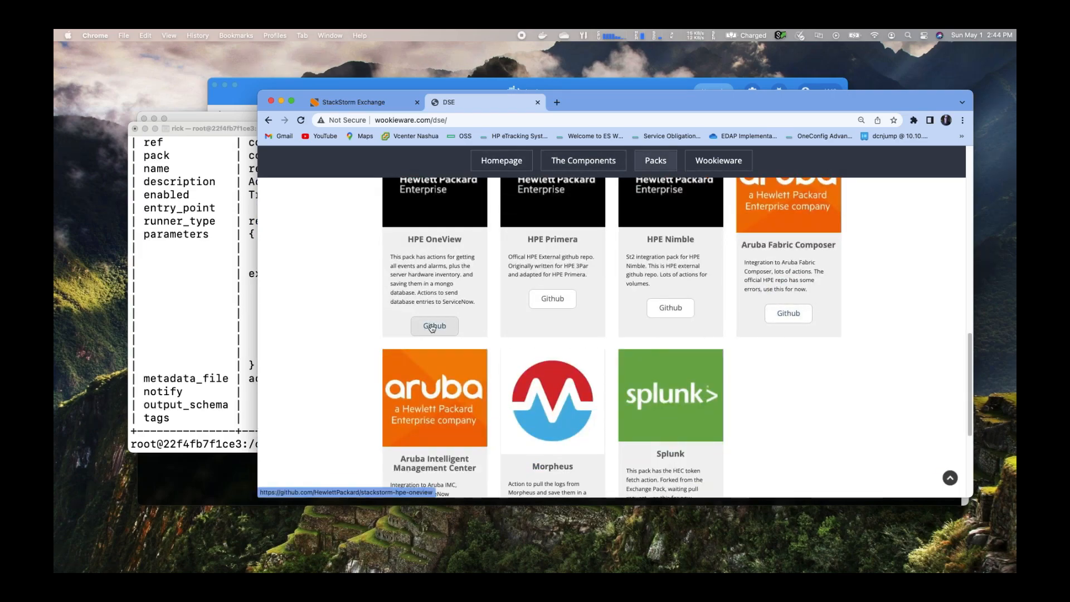
click(434, 326)
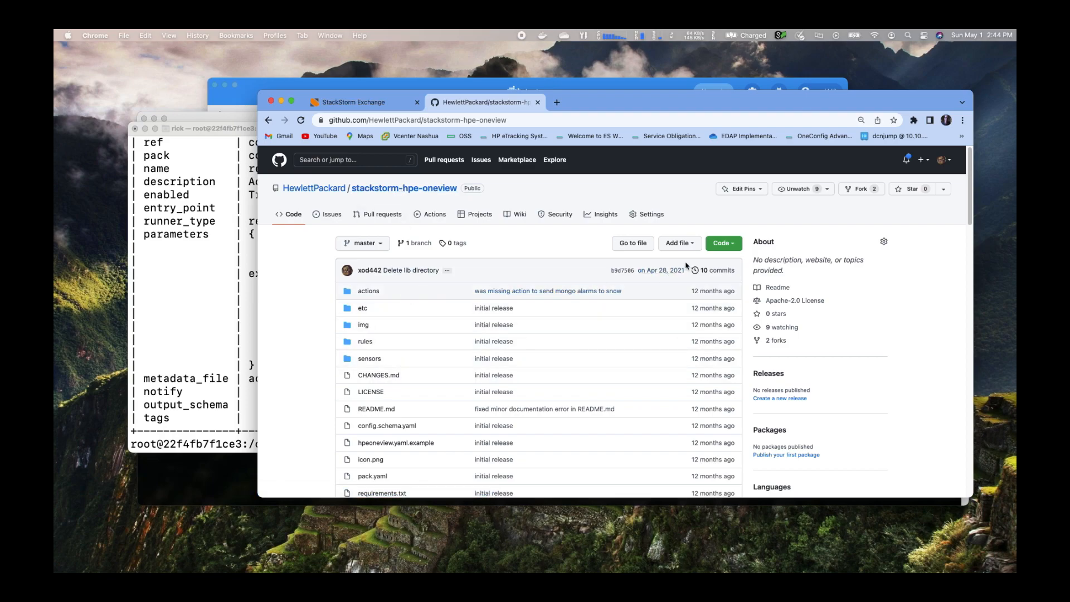
Show the stackstorm-hpe-oneview clone panel with its HTTPS URL and download options.
click(723, 243)
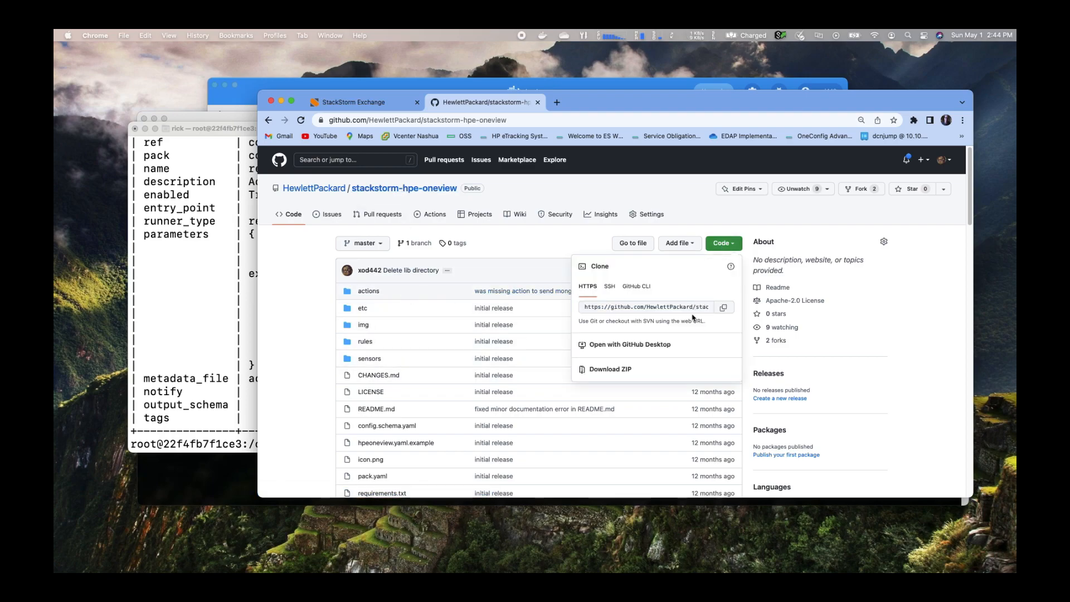
mouse_move(447, 171)
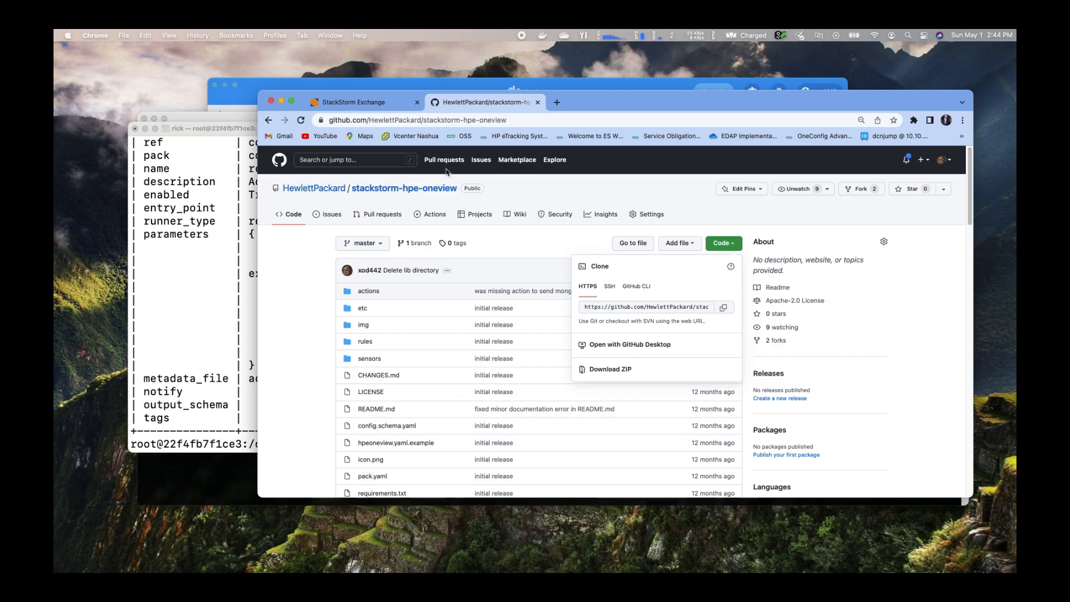